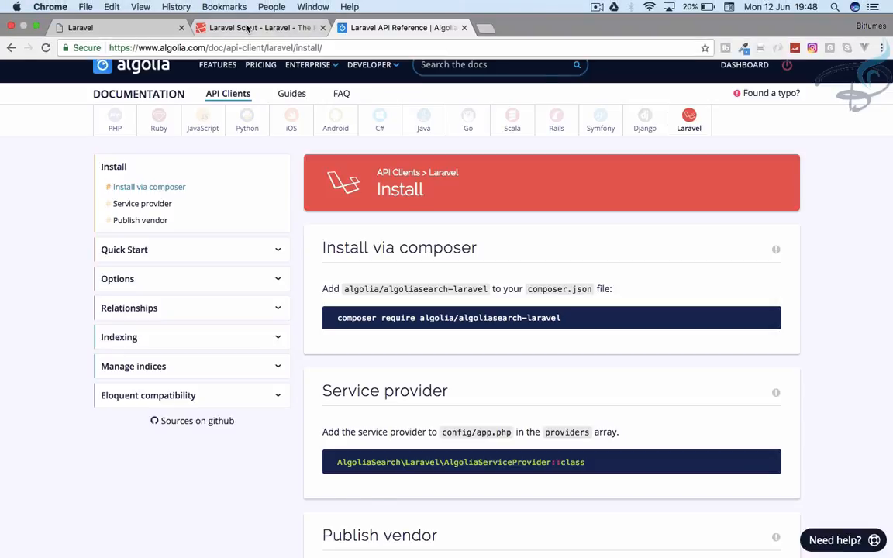
# Switch to the Laravel Scout docs and try a docs search for 'scout'.
pyautogui.click(262, 27)
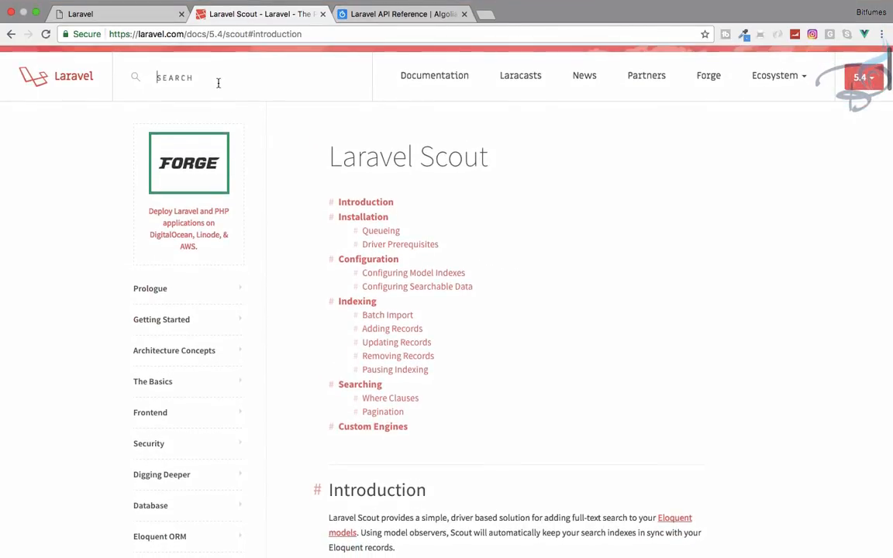
pyautogui.write('scout')
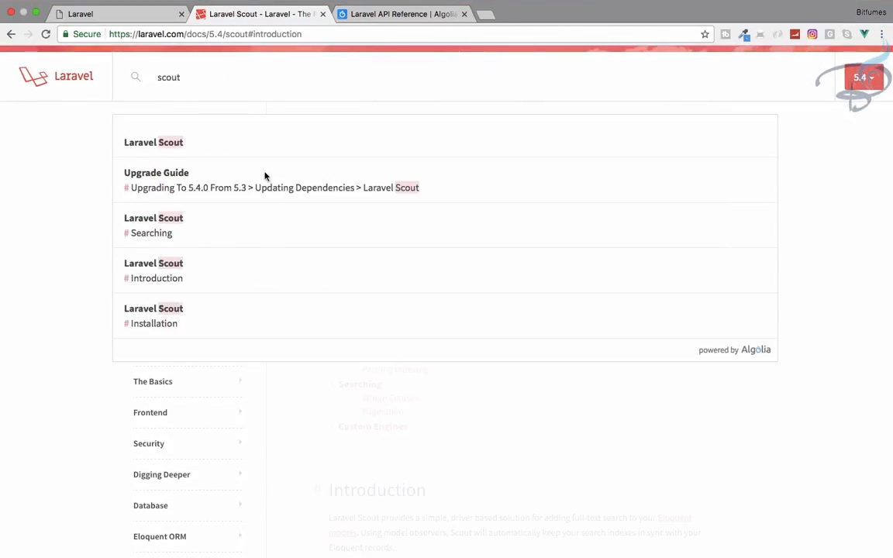
pyautogui.moveTo(756, 350)
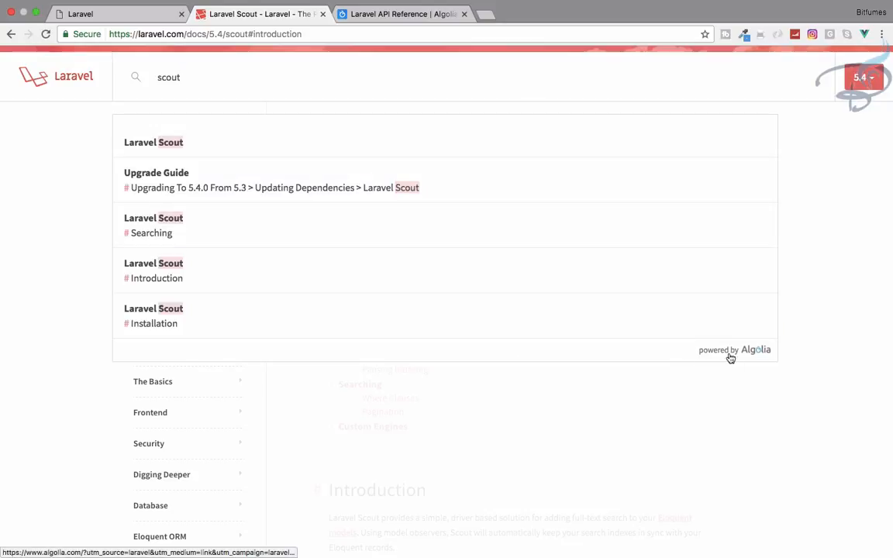
pyautogui.moveTo(651, 86)
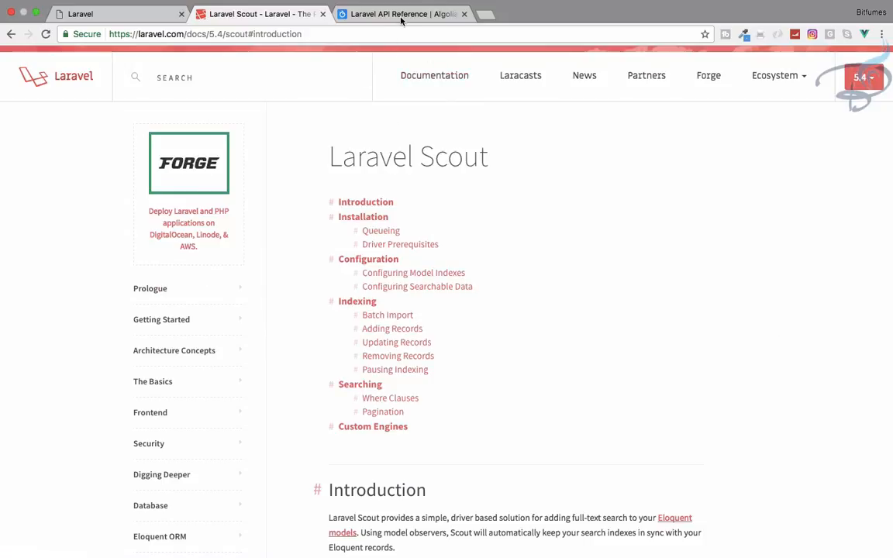
# Scroll the Algolia Laravel install guide down to its composer require command.
pyautogui.click(403, 14)
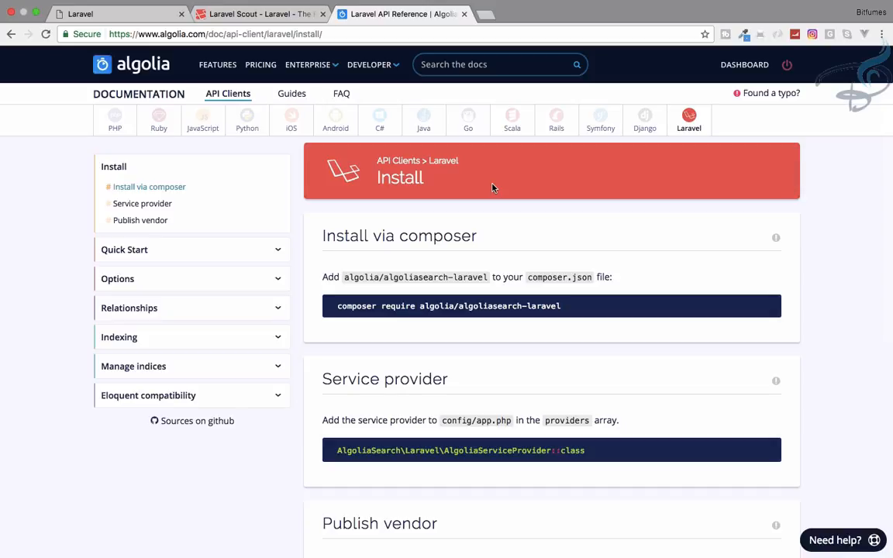
pyautogui.scroll(-3)
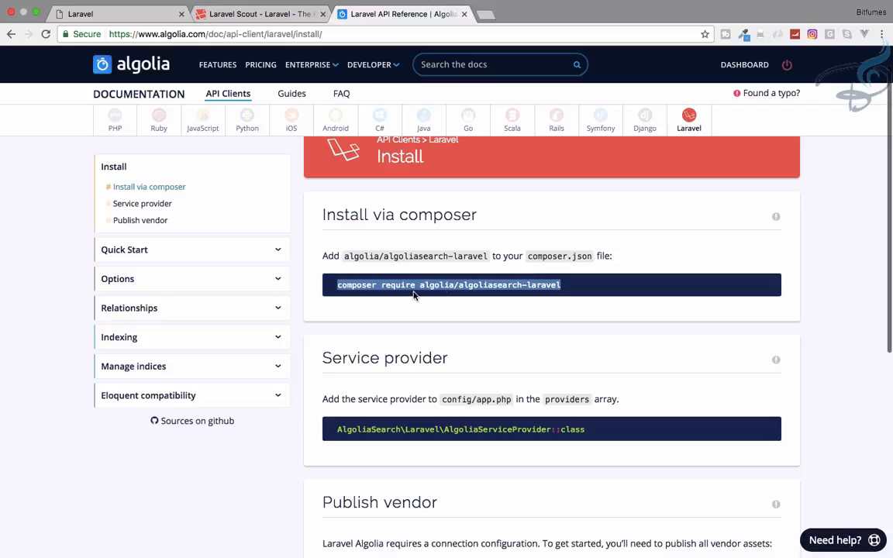
# Scroll the Scout docs to Configuring Model Indexes and select the searchableAs example code.
pyautogui.click(260, 14)
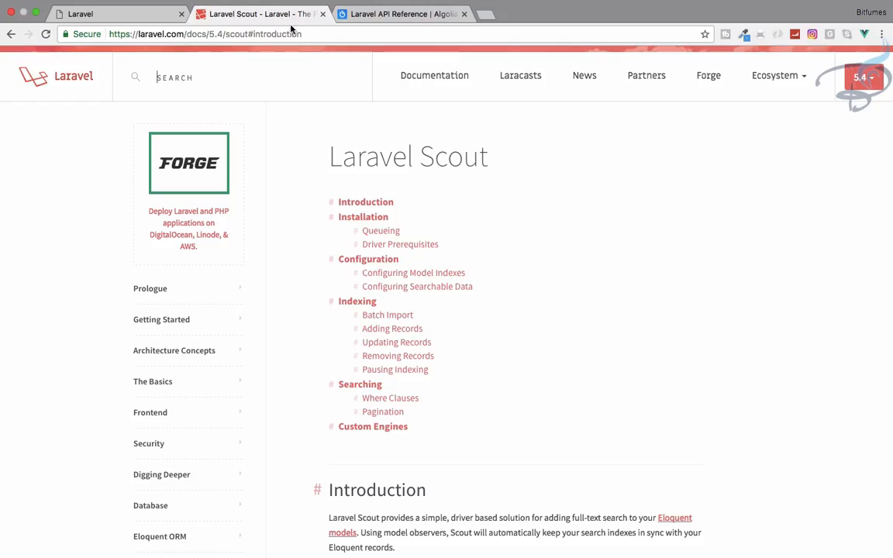
pyautogui.scroll(-3)
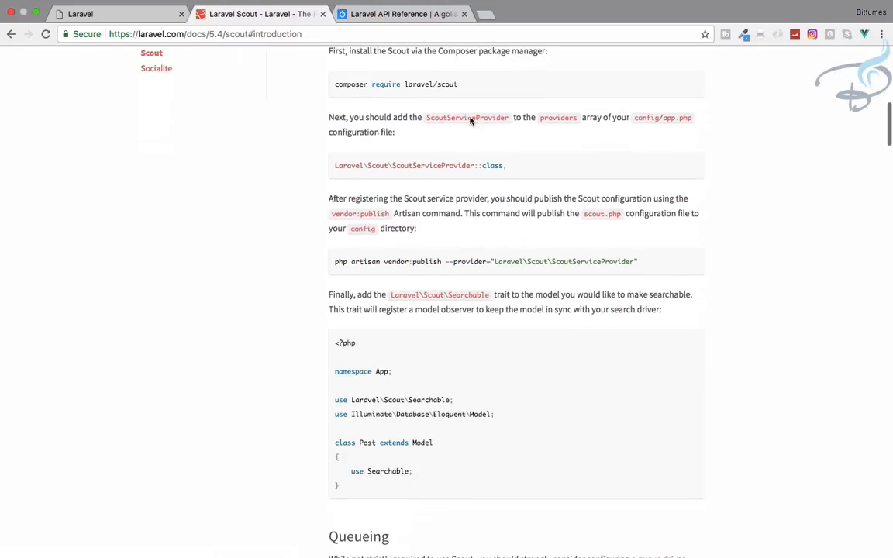
pyautogui.scroll(-3)
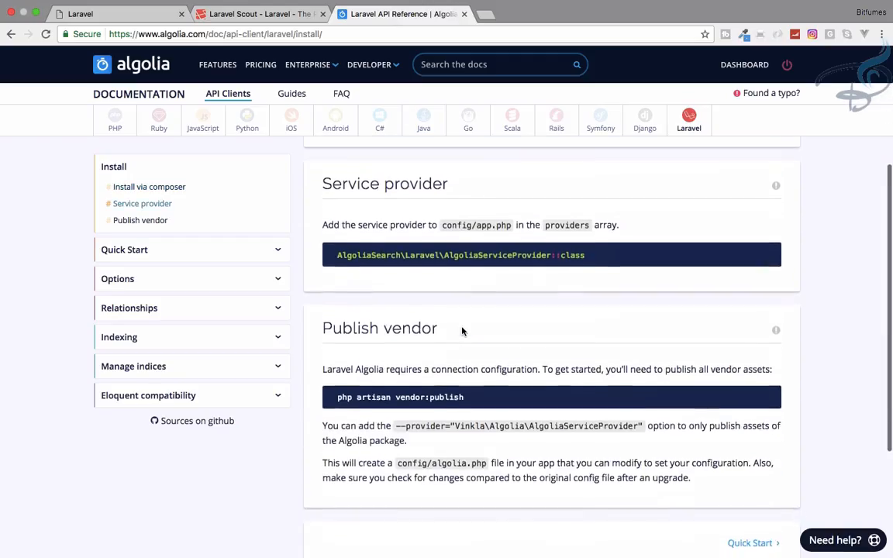
pyautogui.scroll(-3)
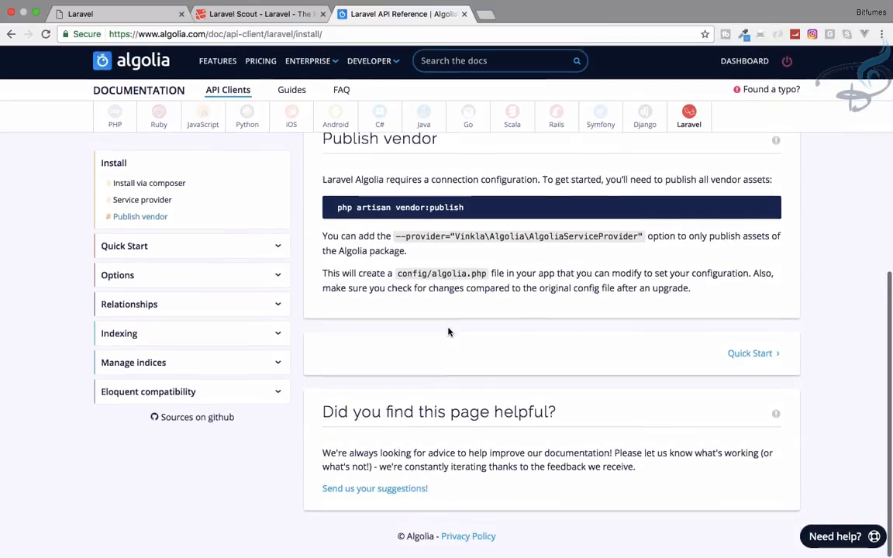
pyautogui.click(260, 14)
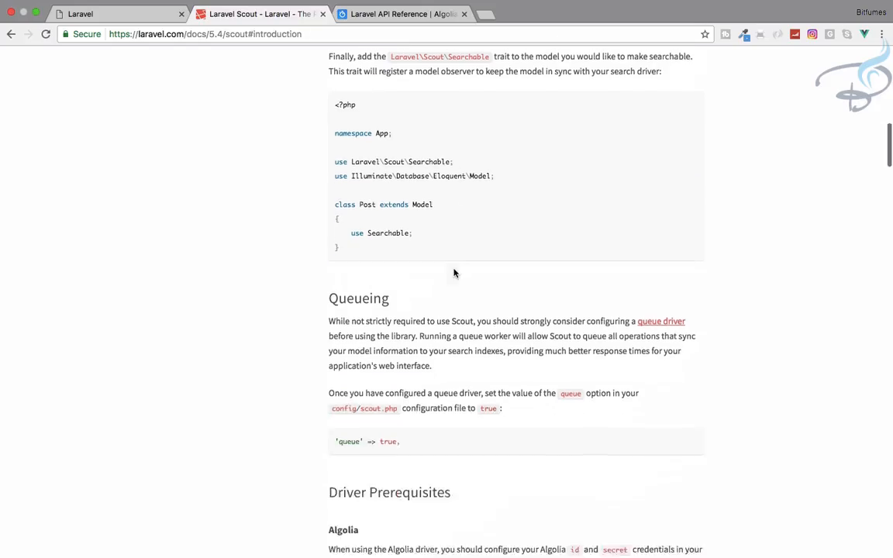
pyautogui.scroll(-3)
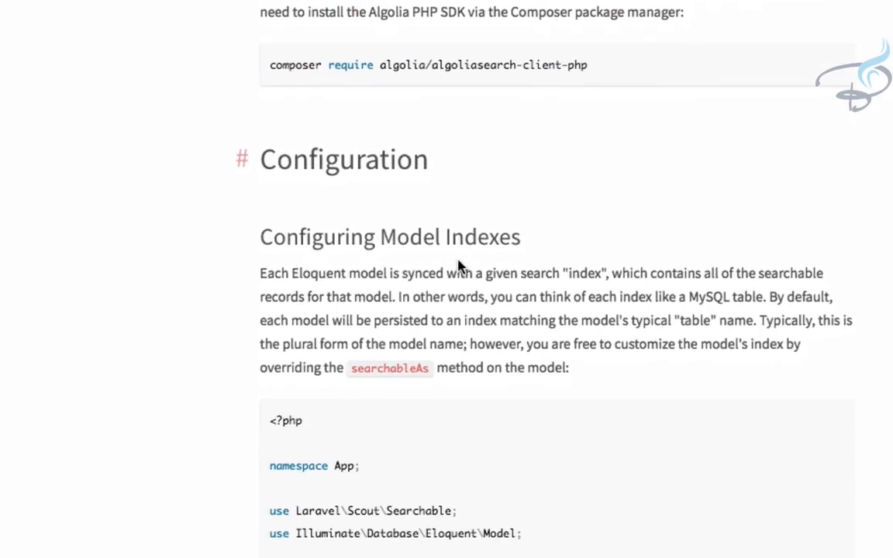
pyautogui.scroll(-3)
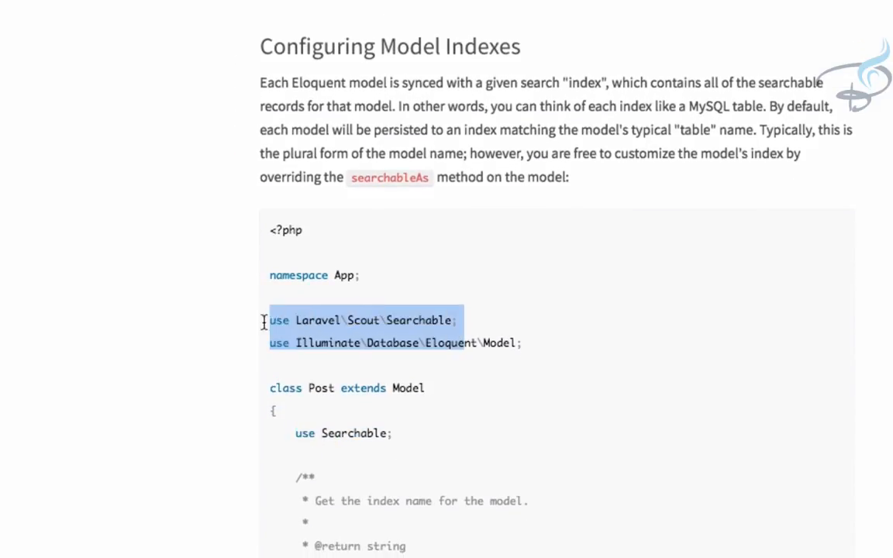
pyautogui.scroll(-3)
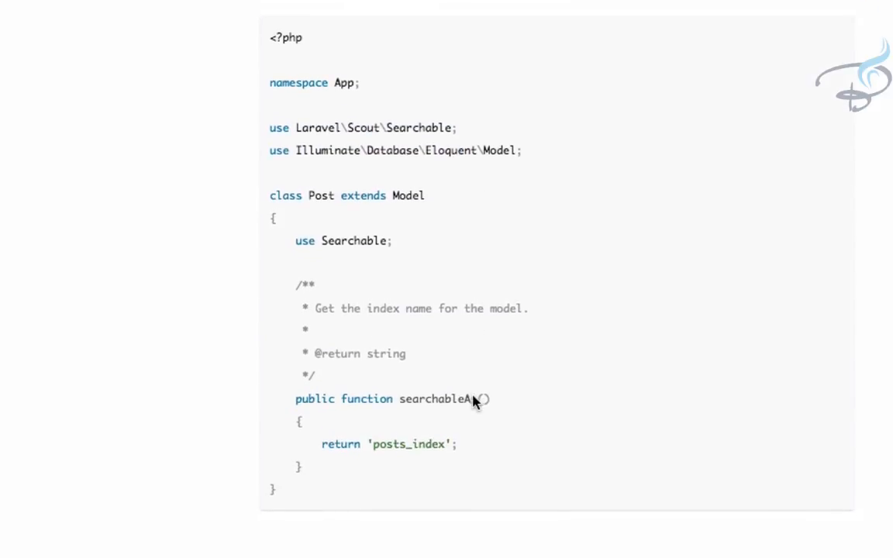
pyautogui.moveTo(289, 402)
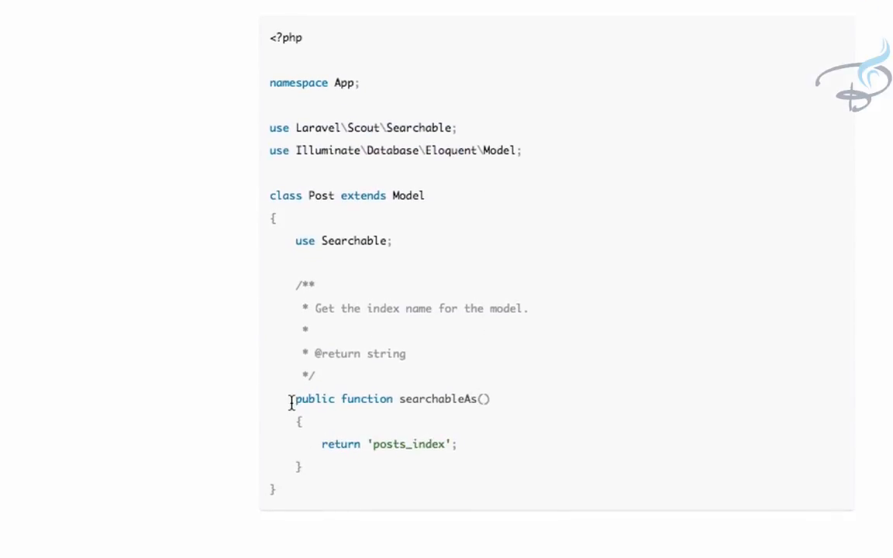
pyautogui.moveTo(291, 398); pyautogui.dragTo(318, 467)
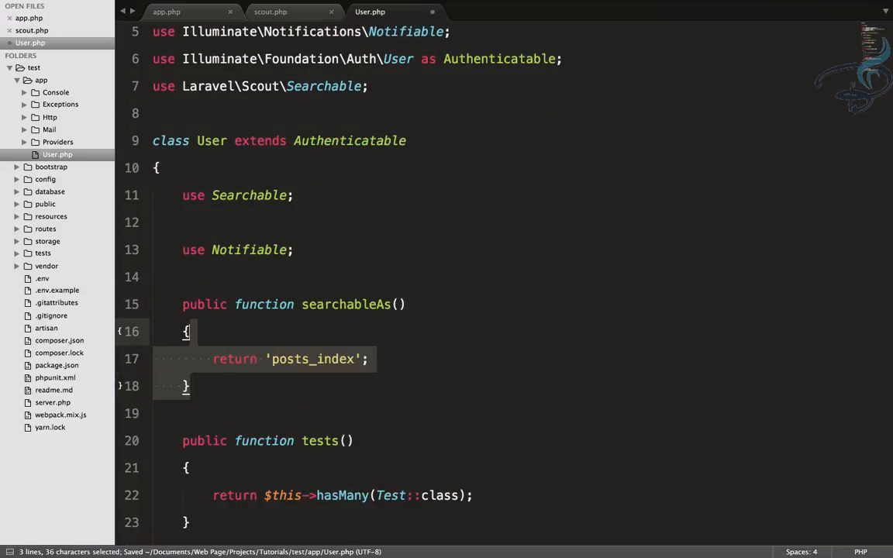
# Select the return lines of the pasted searchableAs method in User.php and right-click them.
pyautogui.click(375, 326)
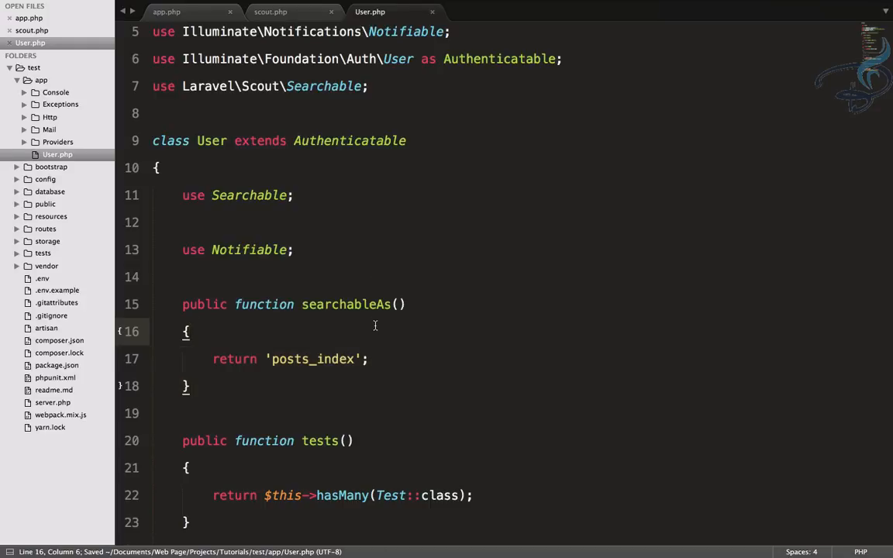
pyautogui.moveTo(301, 306)
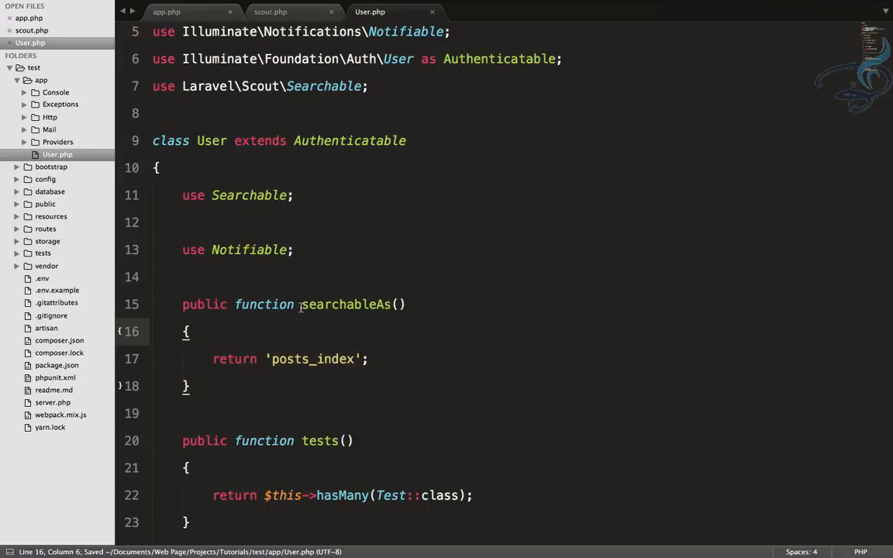
pyautogui.doubleClick(344, 303)
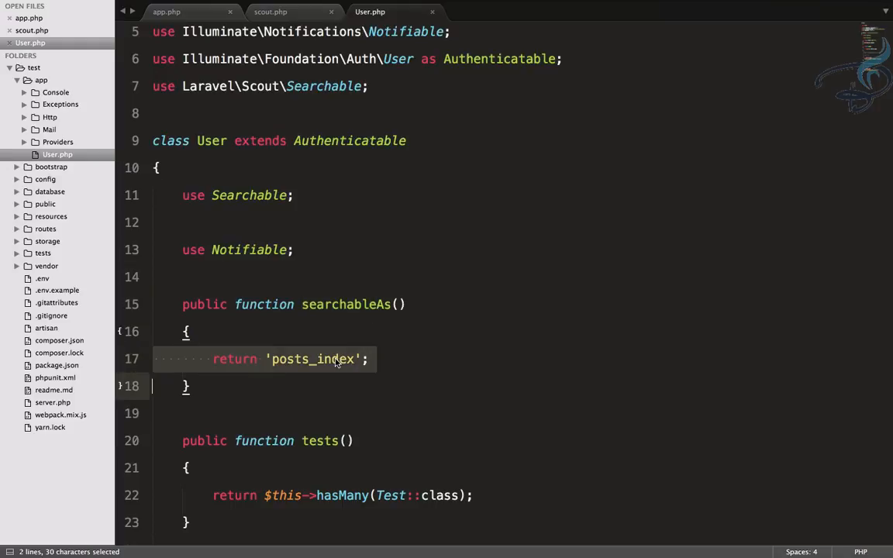
pyautogui.rightClick(335, 359)
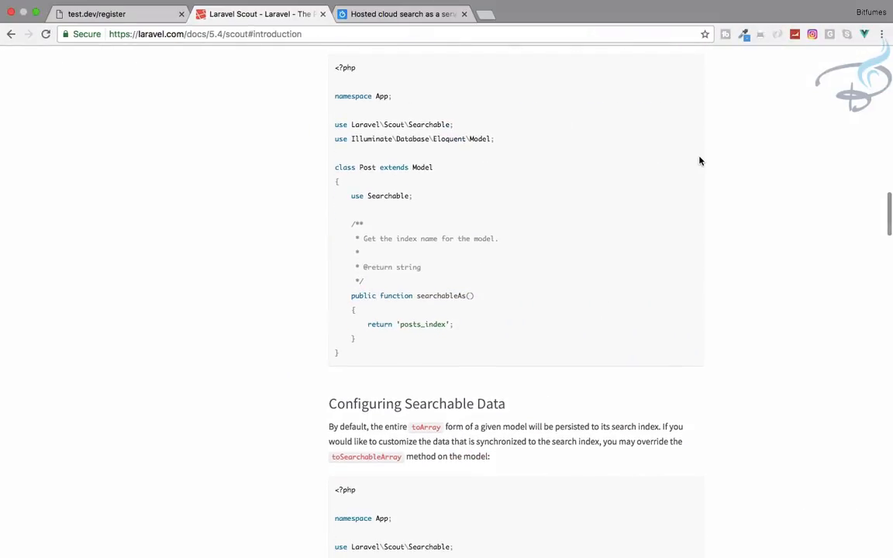
pyautogui.scroll(-3)
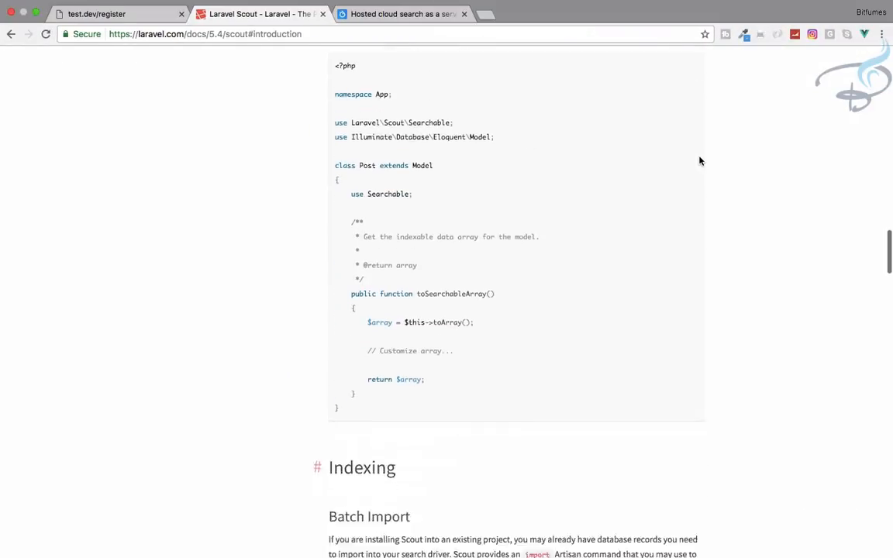
pyautogui.scroll(-3)
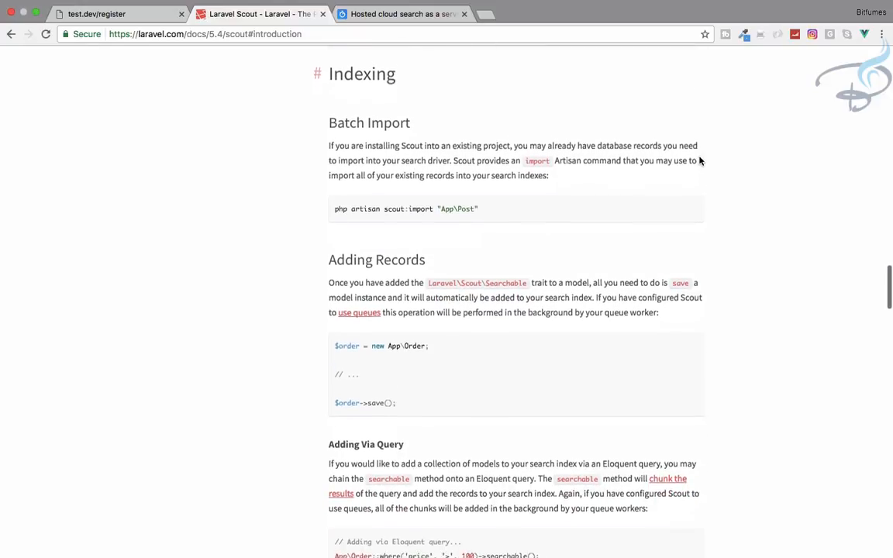
pyautogui.scroll(-3)
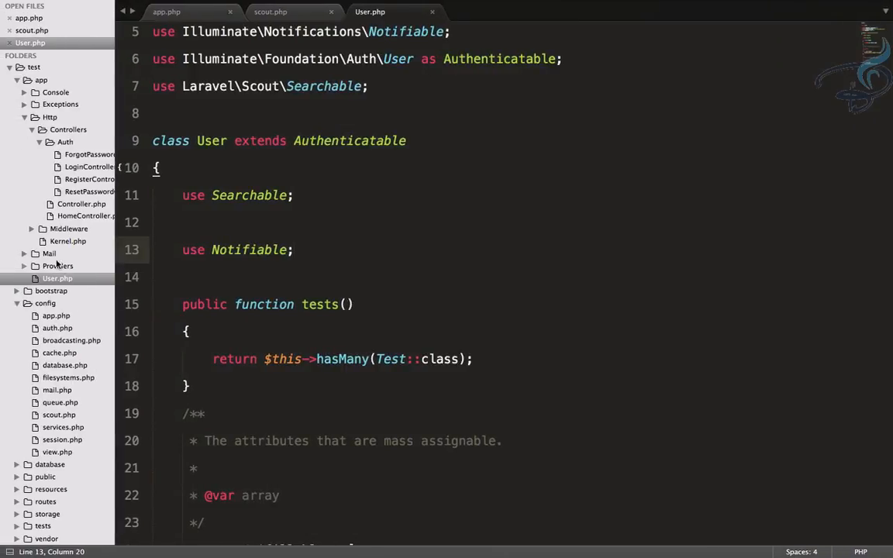
# Check the User model's Searchable trait, then bring up scout.php's Algolia id and secret settings.
pyautogui.click(49, 117)
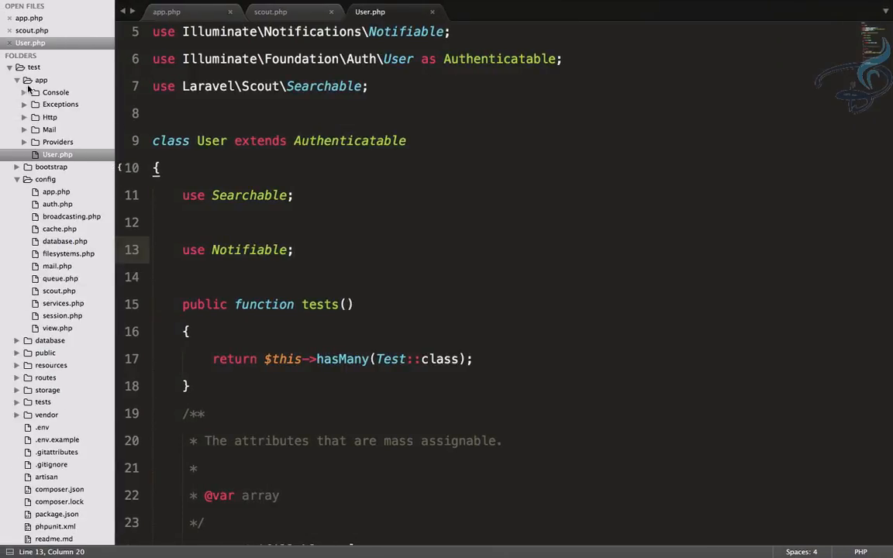
pyautogui.click(42, 80)
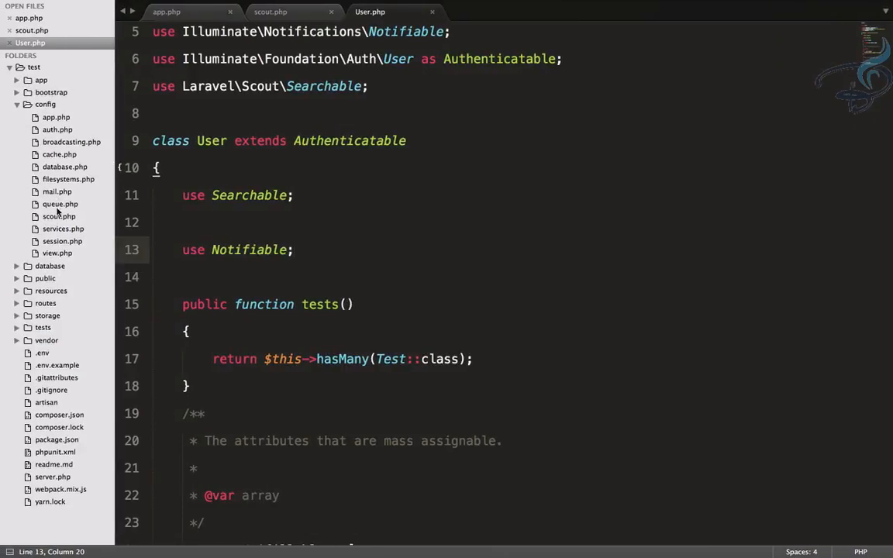
pyautogui.click(270, 12)
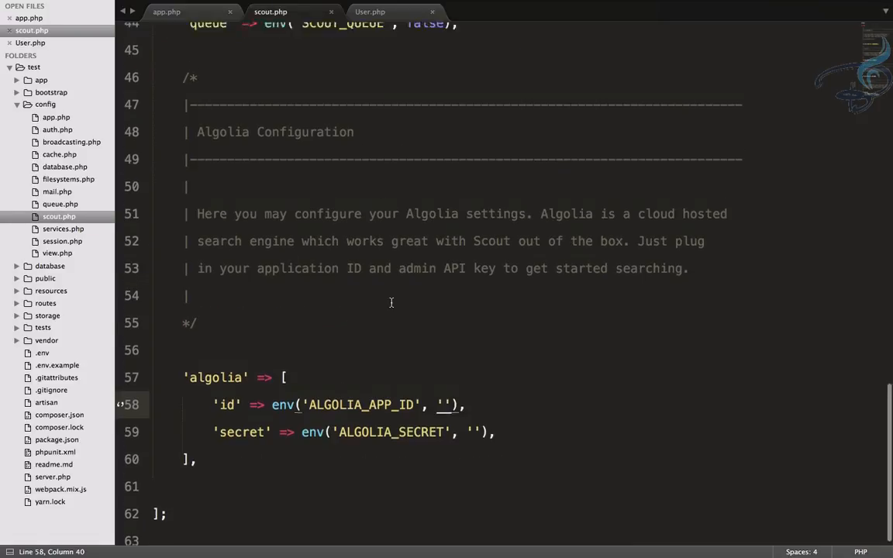
pyautogui.scroll(3)
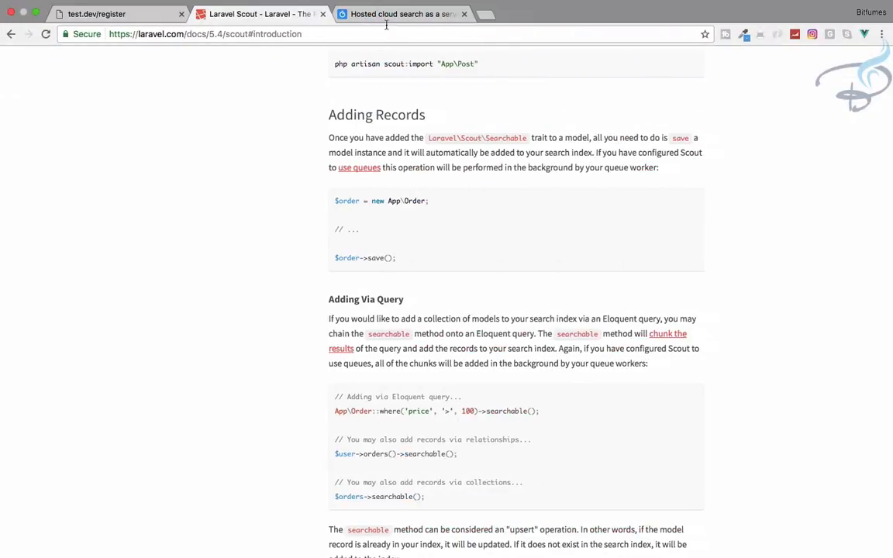
# Open the Algolia dashboard's API Keys page and copy the Application ID.
pyautogui.click(403, 14)
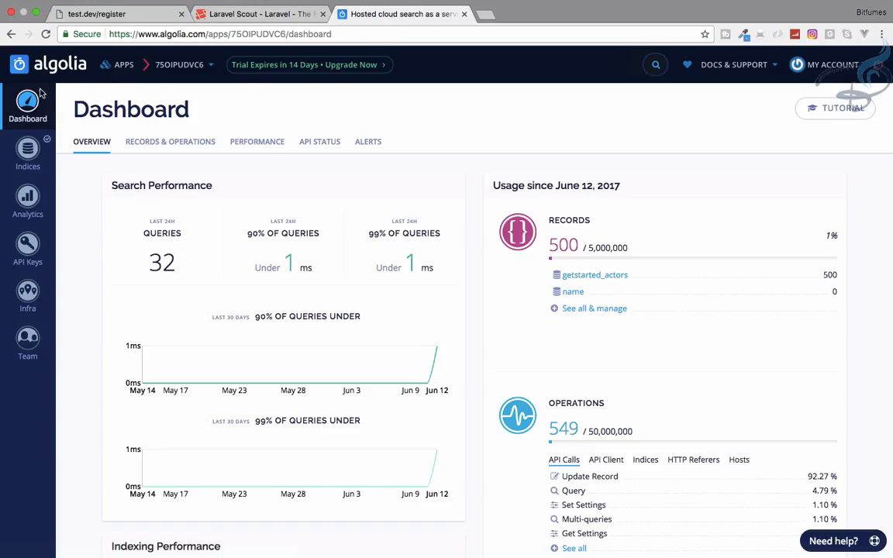
pyautogui.click(27, 244)
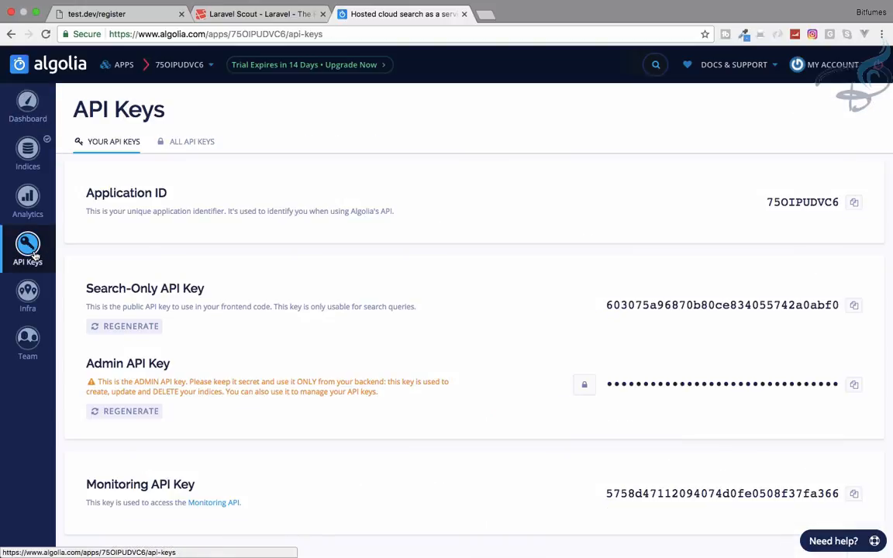
pyautogui.moveTo(554, 260)
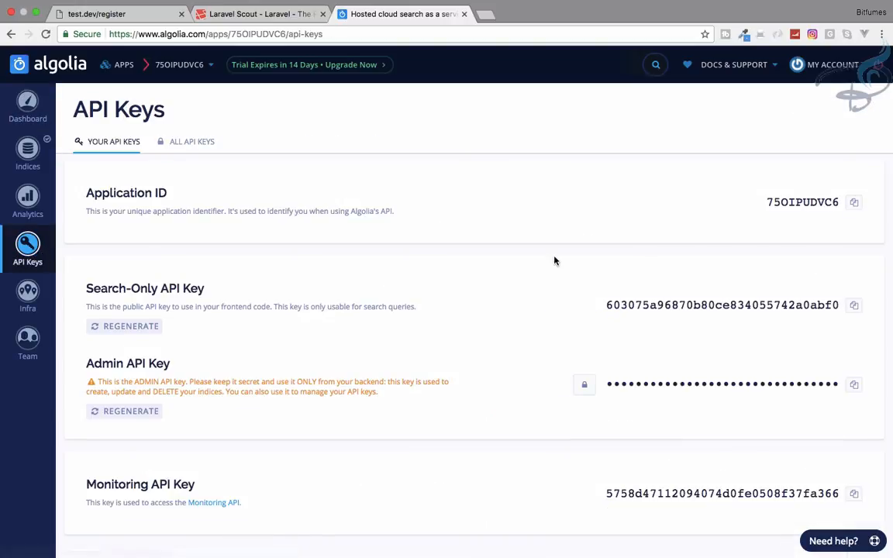
pyautogui.moveTo(668, 212)
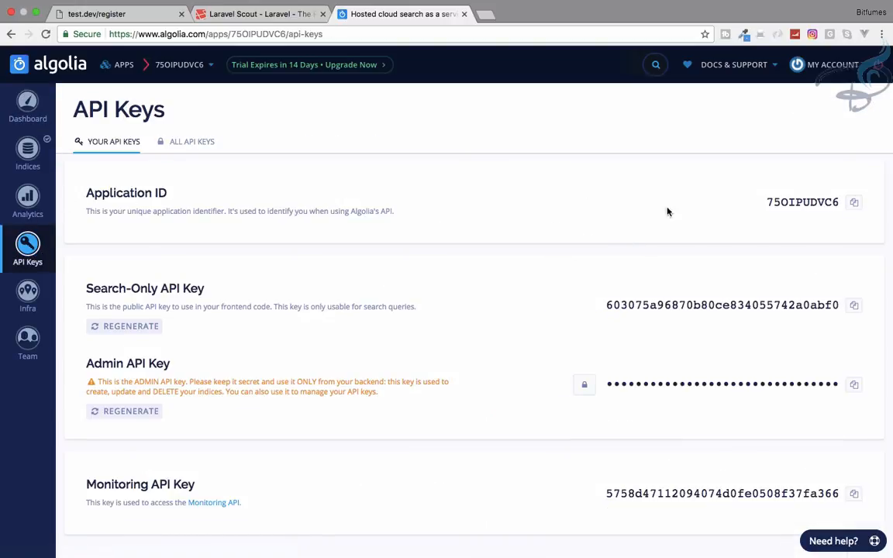
pyautogui.click(854, 203)
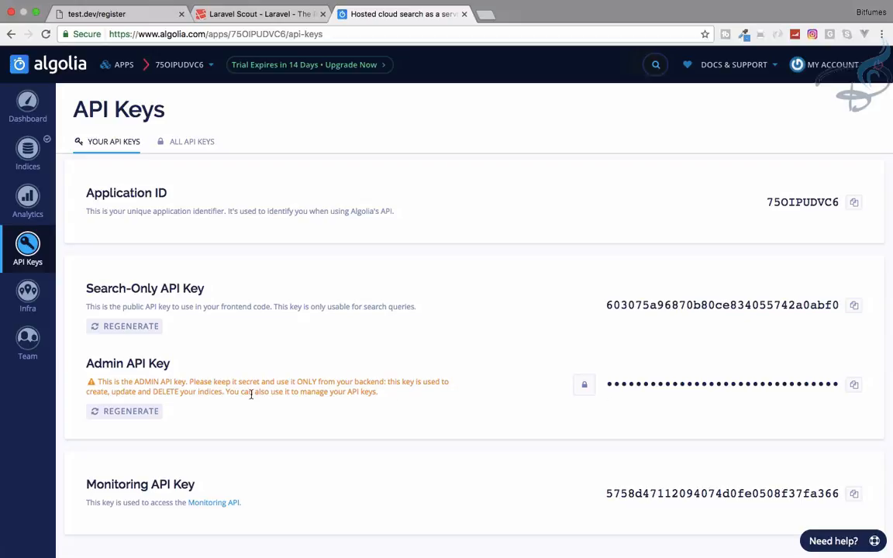
pyautogui.moveTo(852, 385)
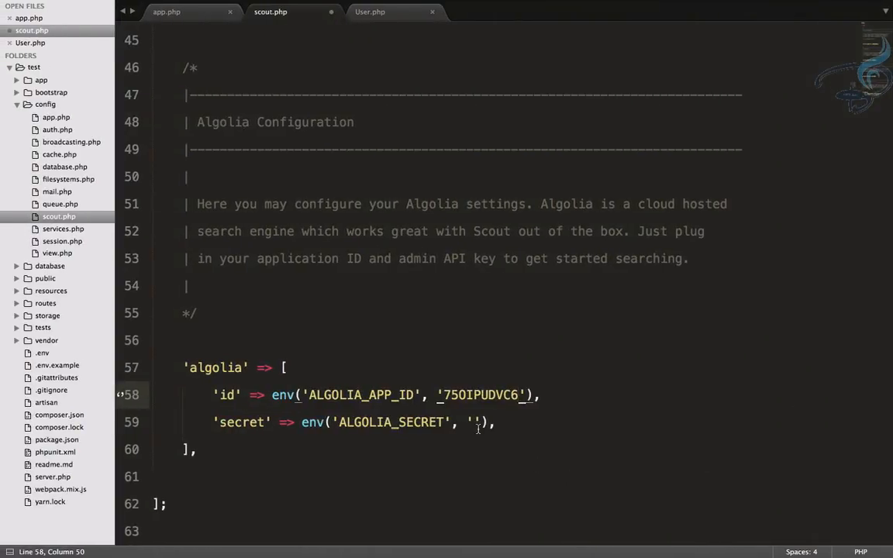
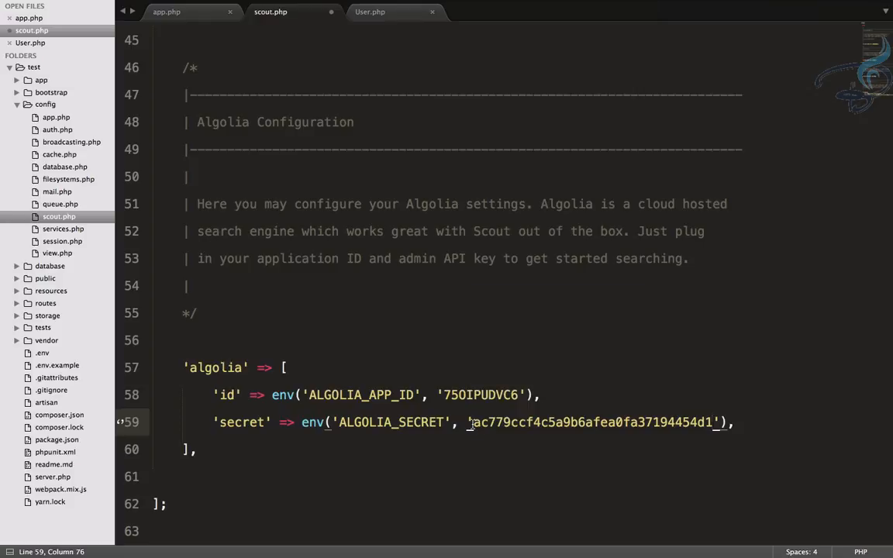
pyautogui.press('ctrl+s')
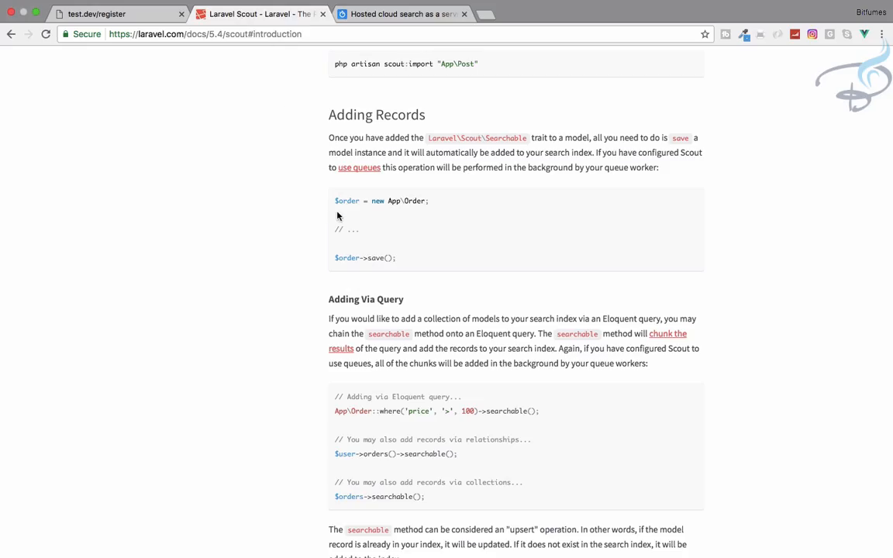
pyautogui.moveTo(403, 264)
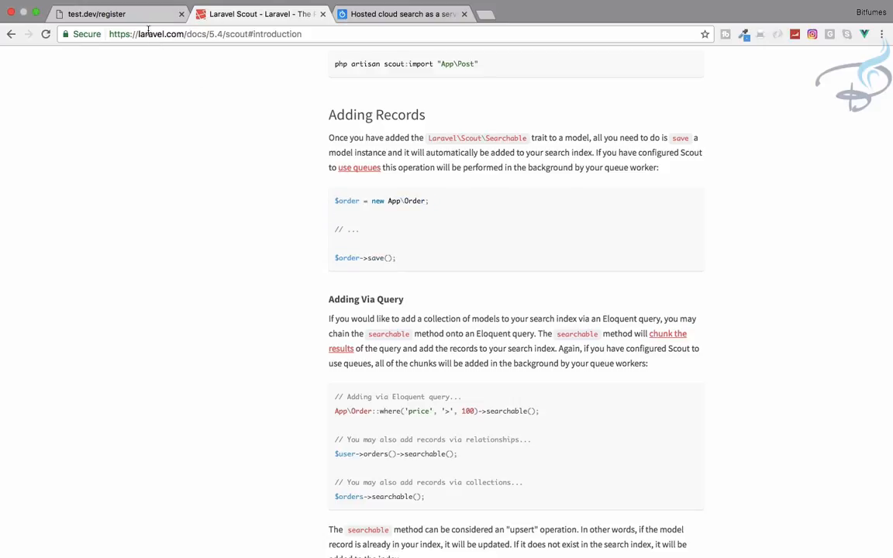
# Scroll the Laravel Scout docs to Driver Prerequisites and select the Algolia SDK composer command.
pyautogui.click(181, 14)
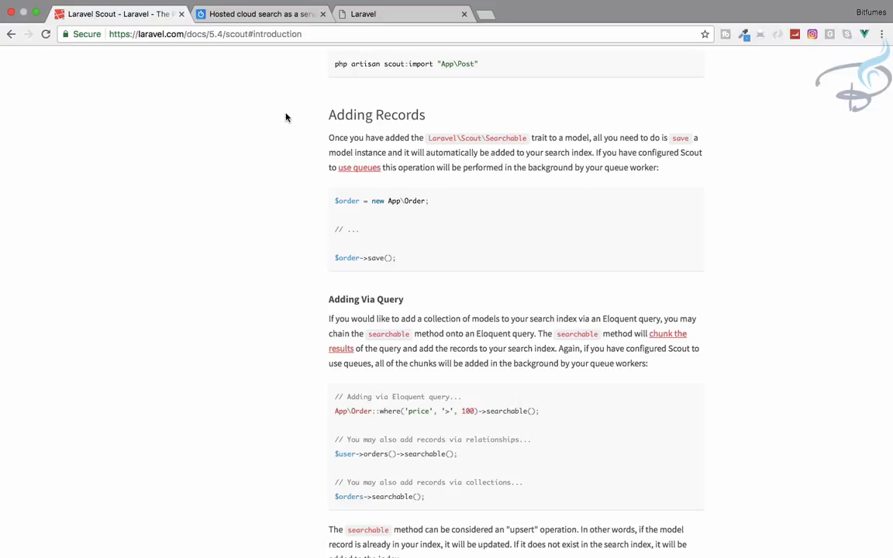
pyautogui.scroll(-3)
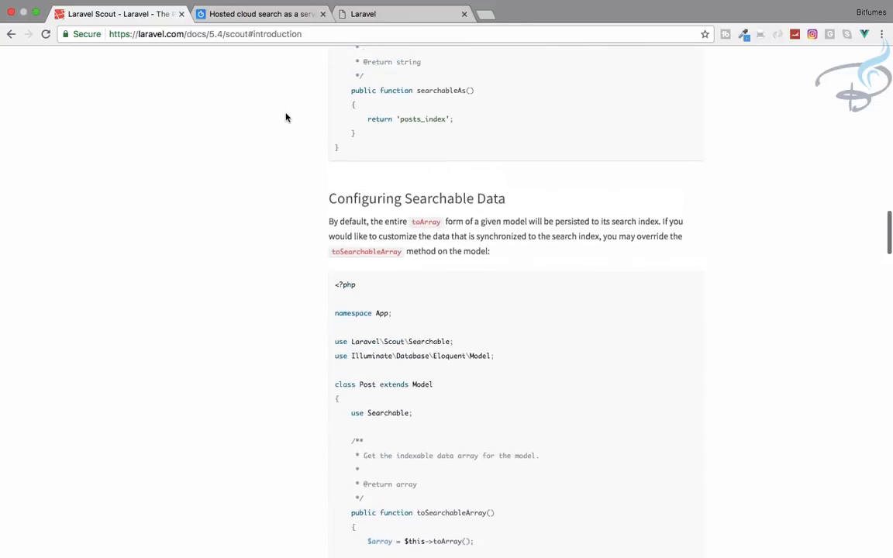
pyautogui.scroll(3)
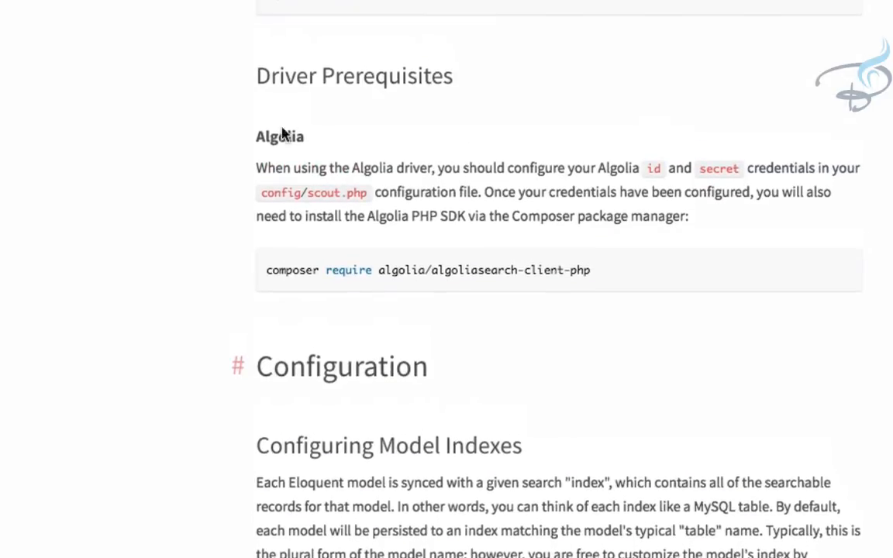
pyautogui.moveTo(271, 281)
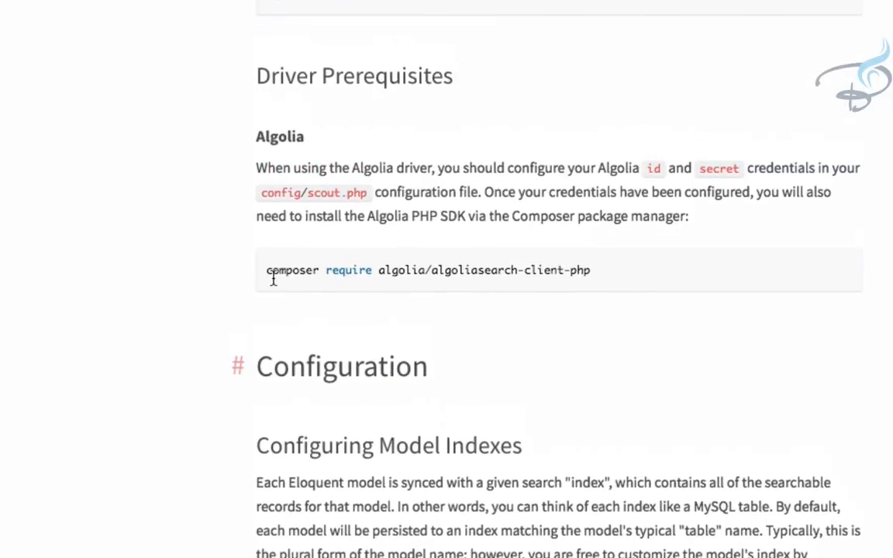
pyautogui.tripleClick(426, 270)
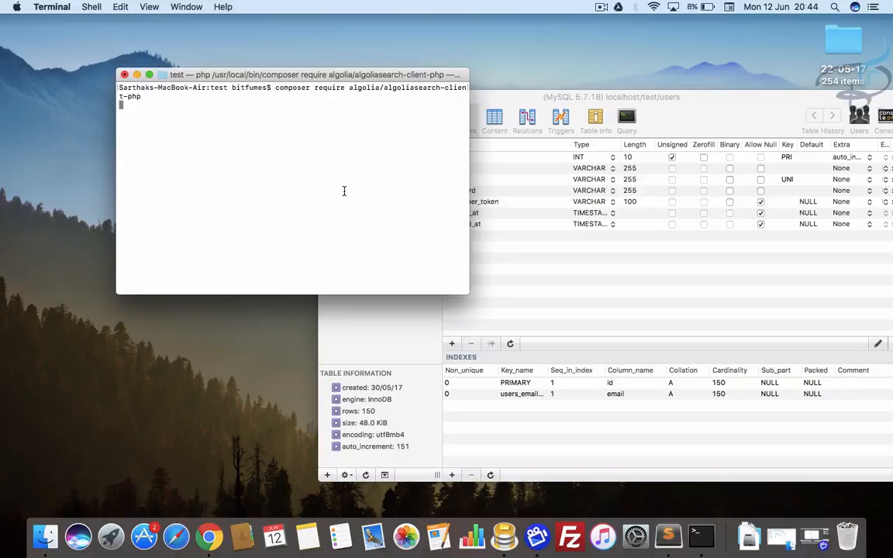
# Run composer require algolia/algoliasearch-client-php in Terminal.
pyautogui.press('Return')
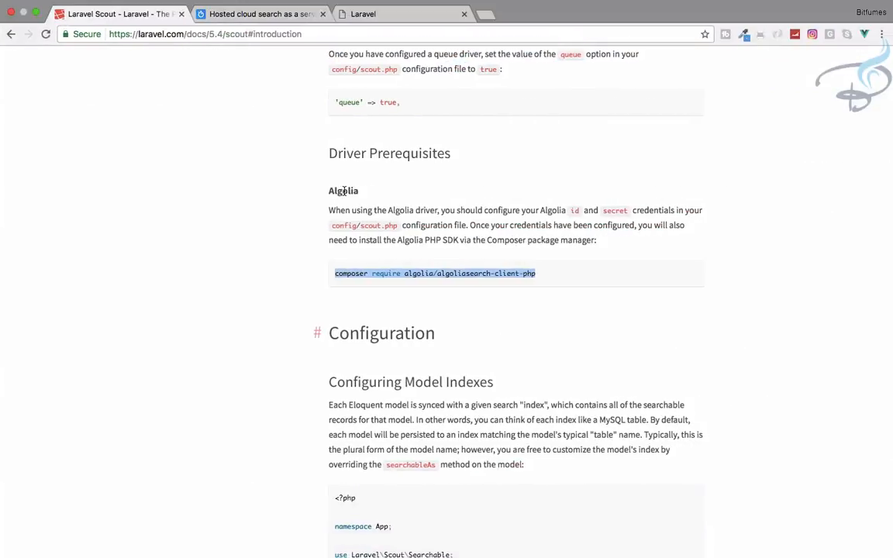
pyautogui.scroll(-3)
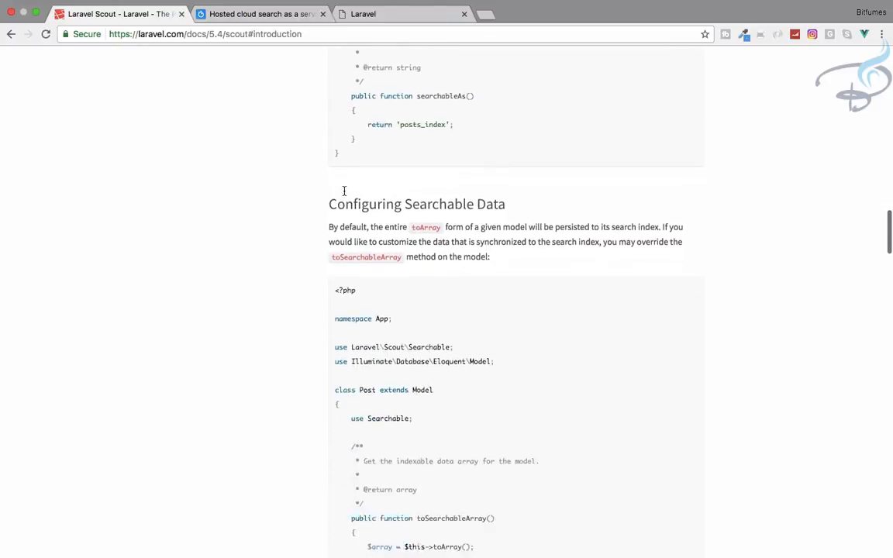
pyautogui.scroll(-3)
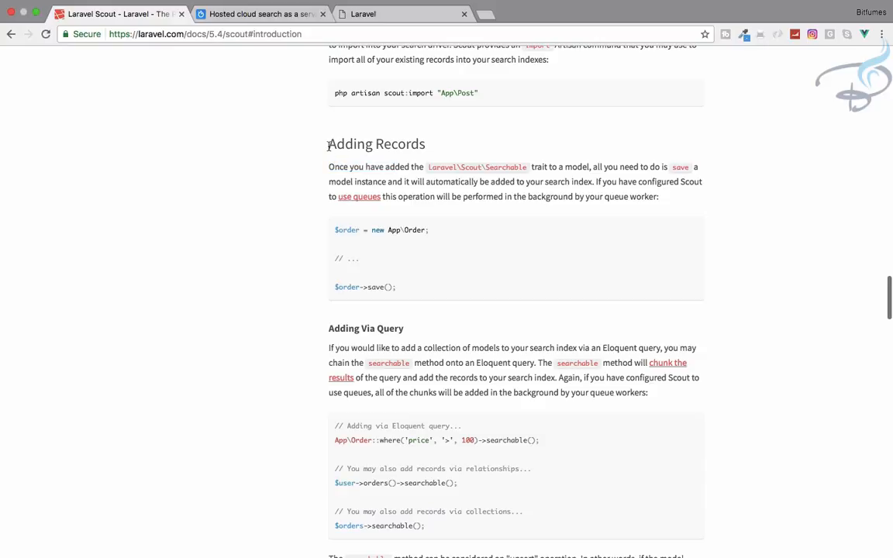
pyautogui.moveTo(328, 143); pyautogui.dragTo(414, 286)
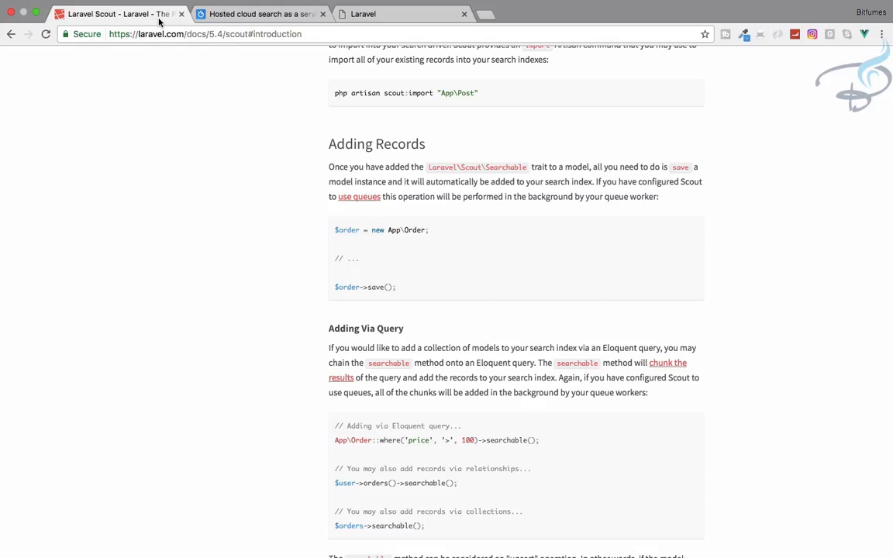
pyautogui.click(700, 535)
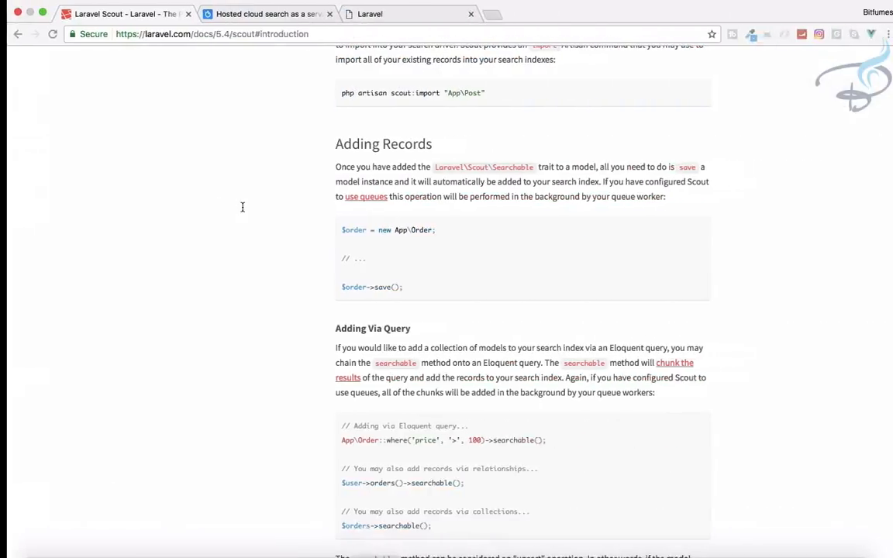
# Fill in name, email and password on the test.dev register form and submit it.
pyautogui.click(403, 14)
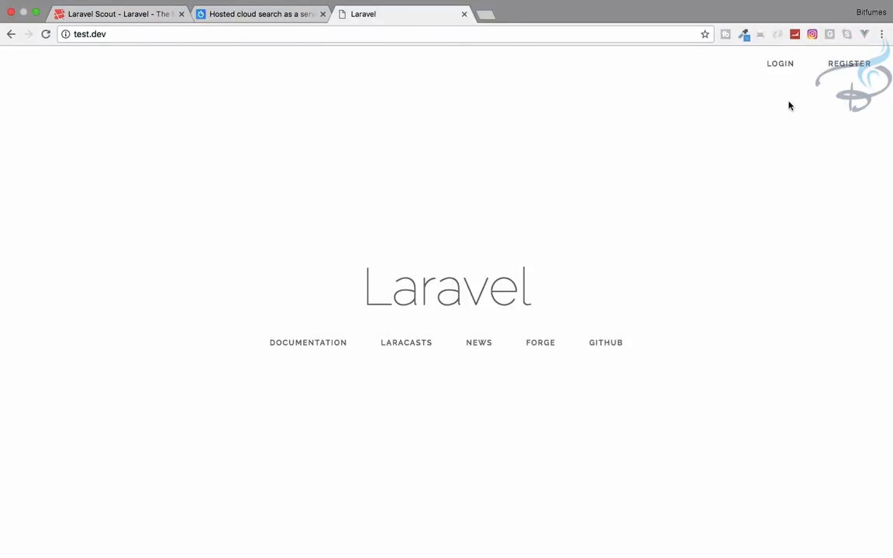
pyautogui.moveTo(833, 73)
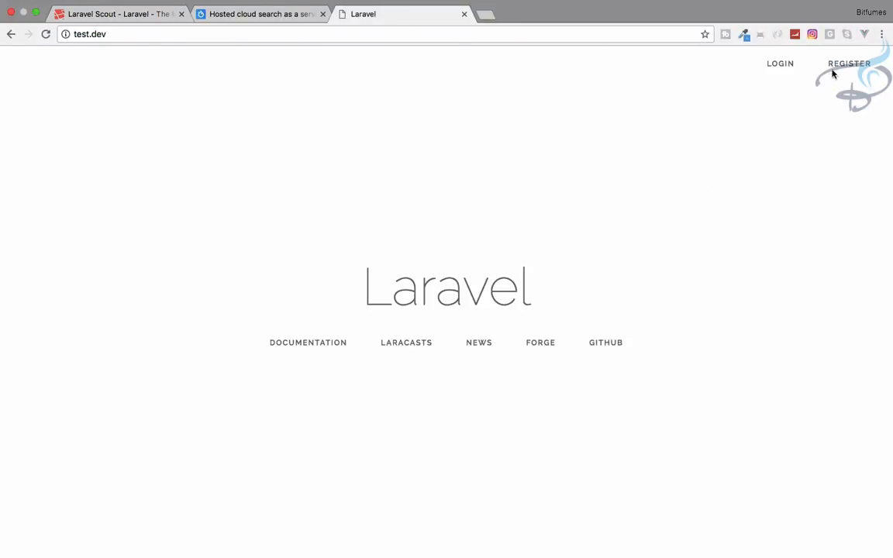
pyautogui.click(849, 63)
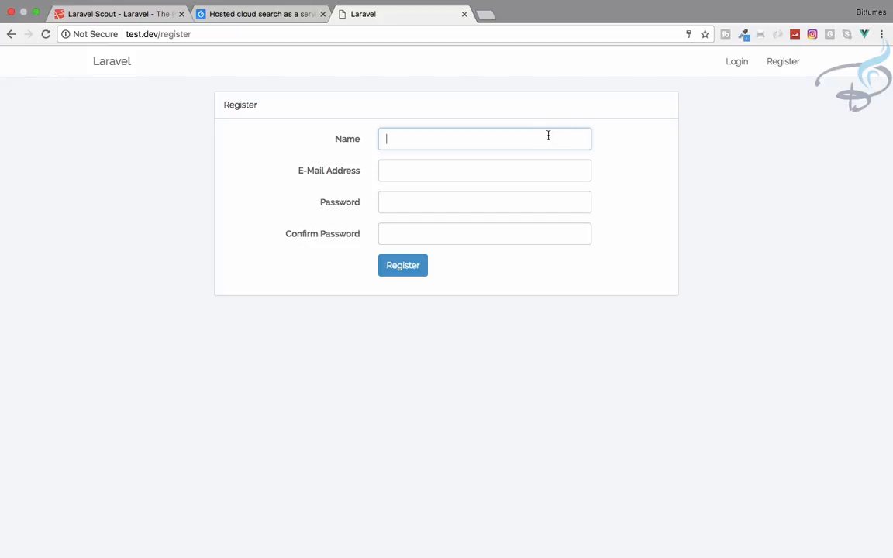
pyautogui.write('s')
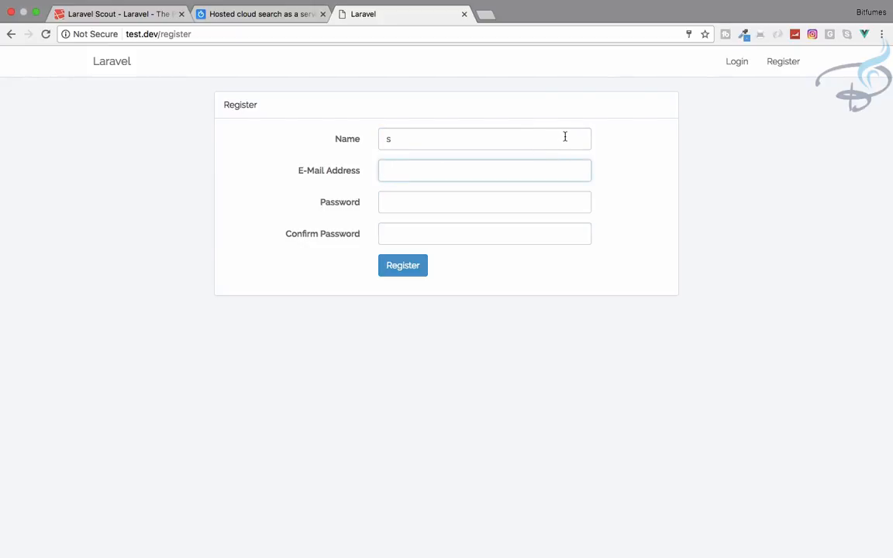
pyautogui.click(484, 139)
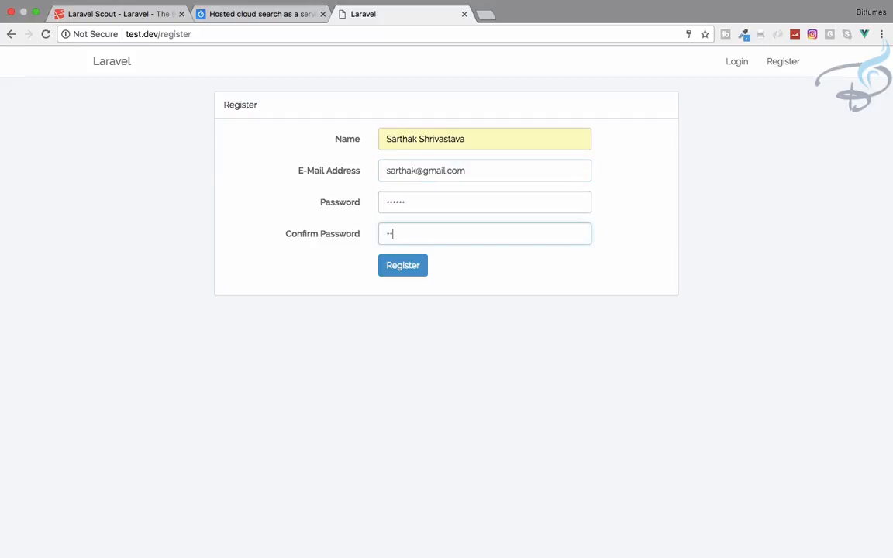
pyautogui.write('••••')
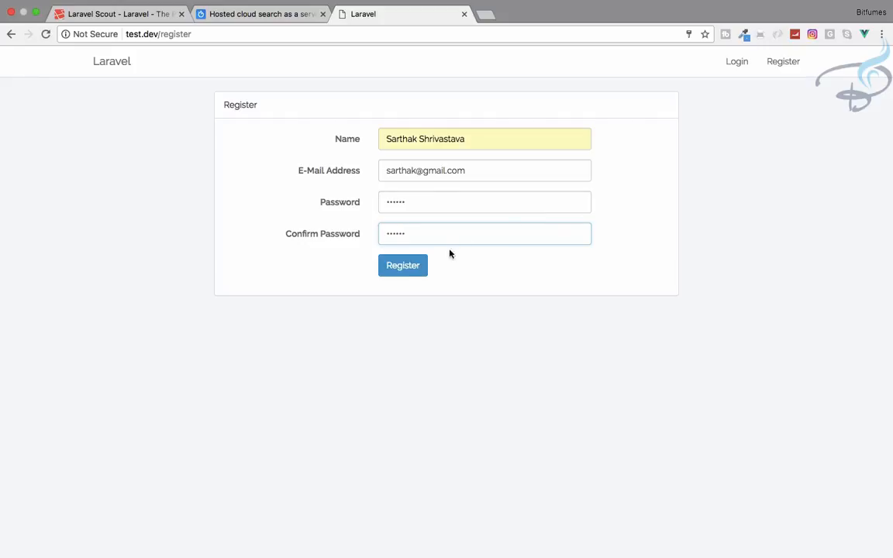
pyautogui.click(402, 265)
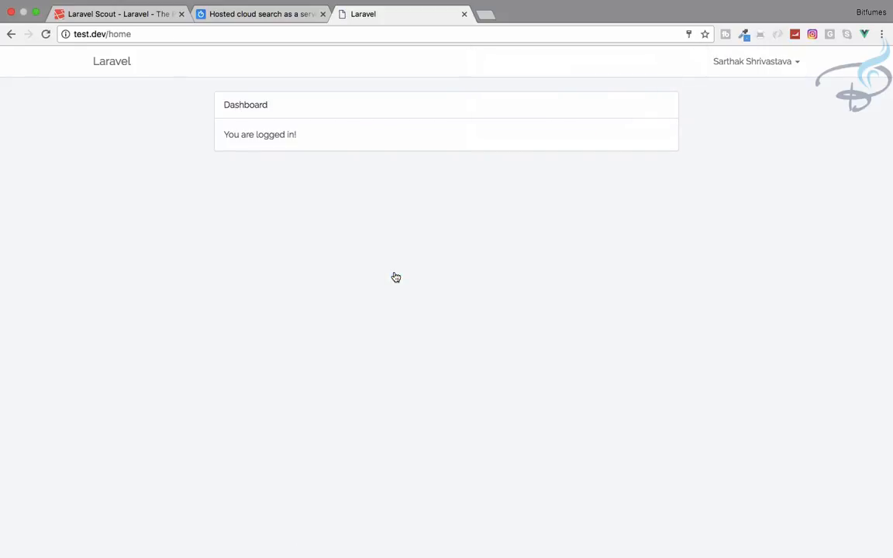
pyautogui.moveTo(346, 168)
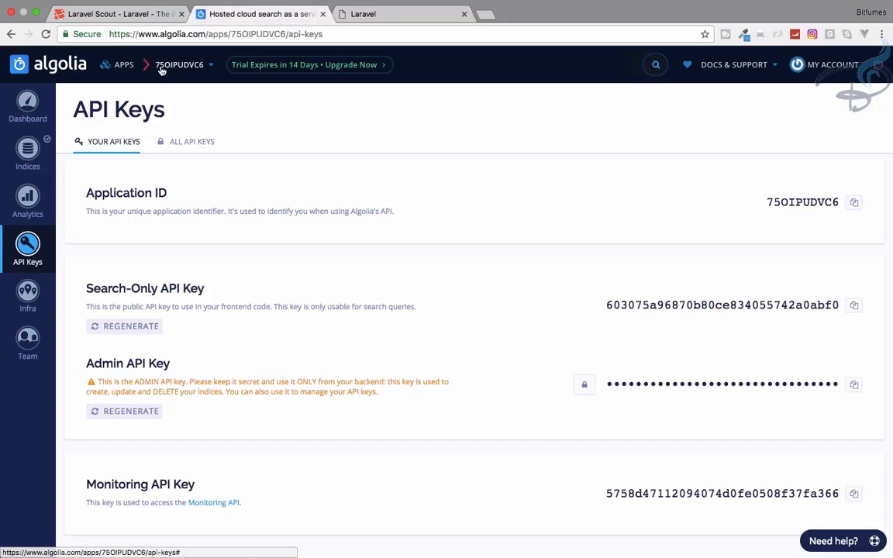
pyautogui.moveTo(28, 152)
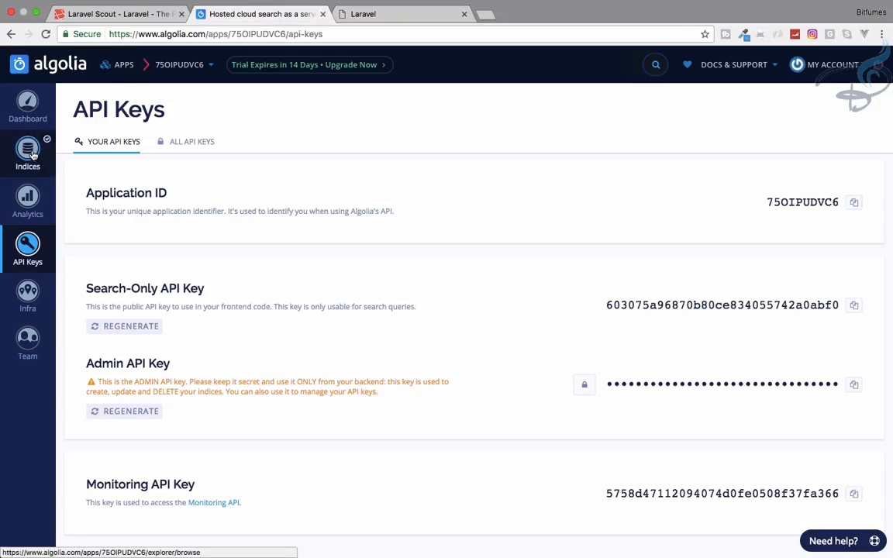
# Browse Algolia's indices list and open the users index showing 2 records.
pyautogui.click(27, 153)
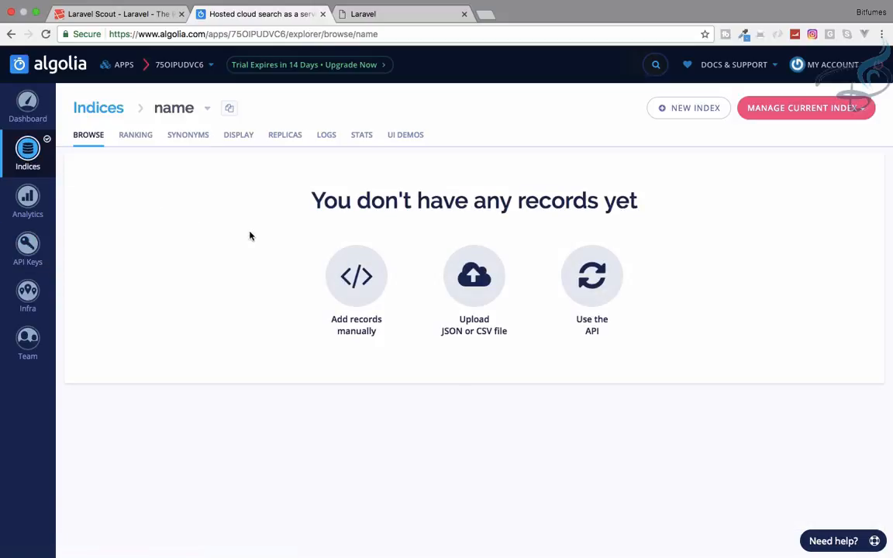
pyautogui.moveTo(304, 135)
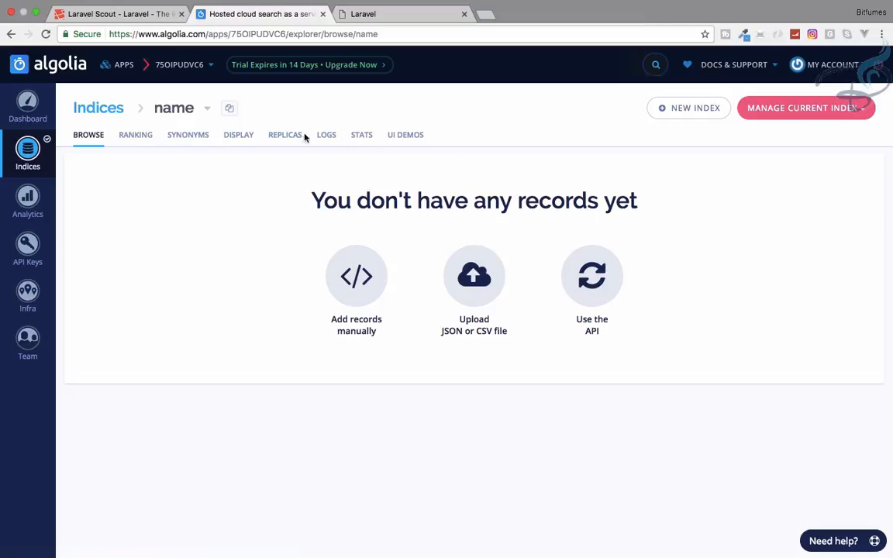
pyautogui.click(98, 108)
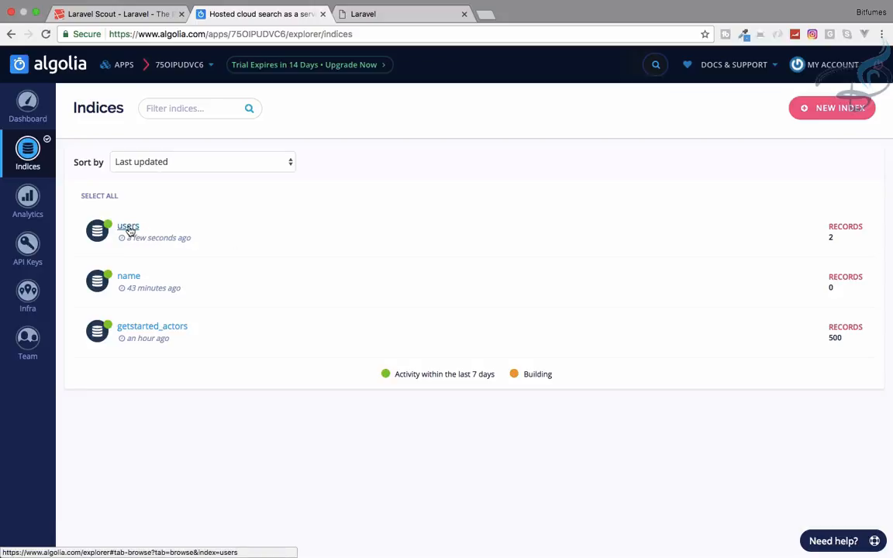
pyautogui.click(127, 225)
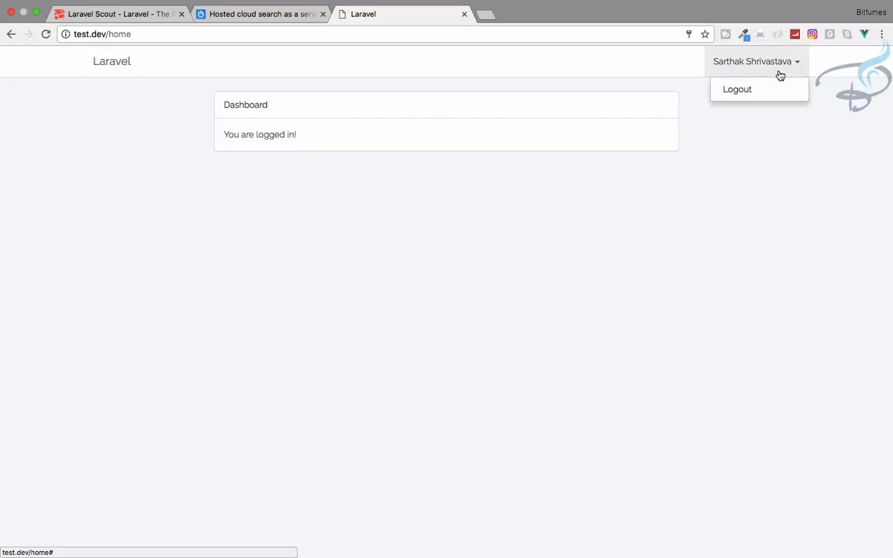
pyautogui.click(736, 88)
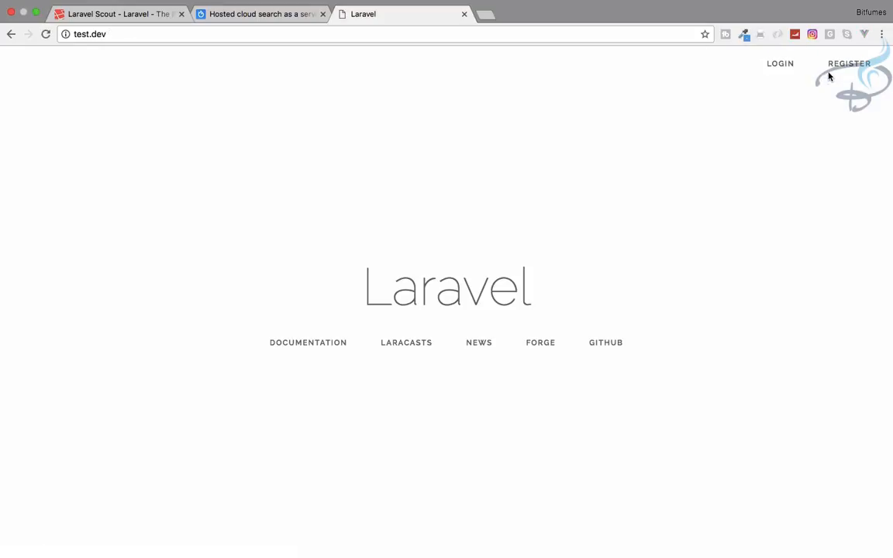
pyautogui.click(848, 63)
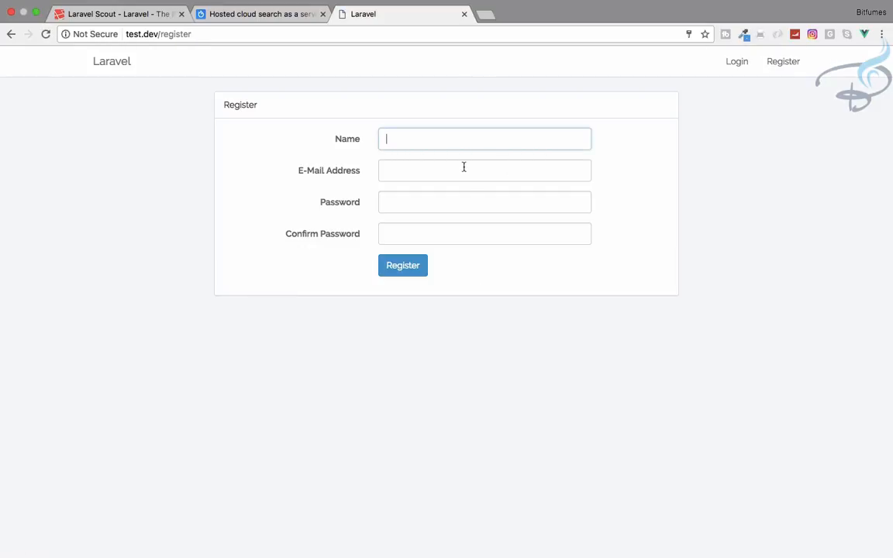
pyautogui.write('sa')
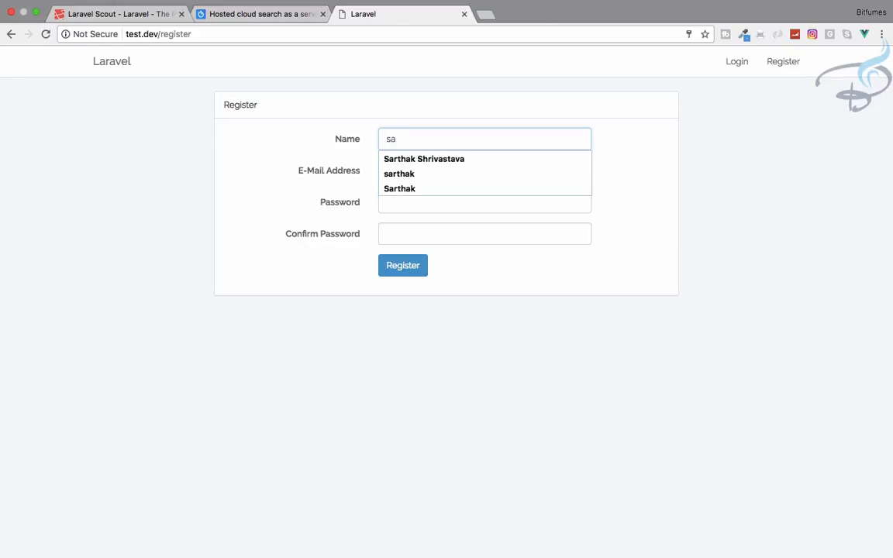
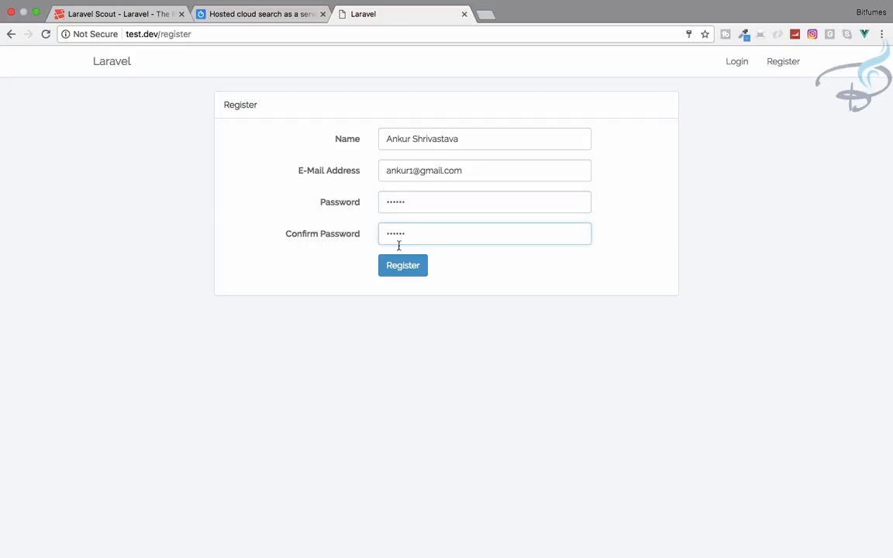
pyautogui.click(402, 265)
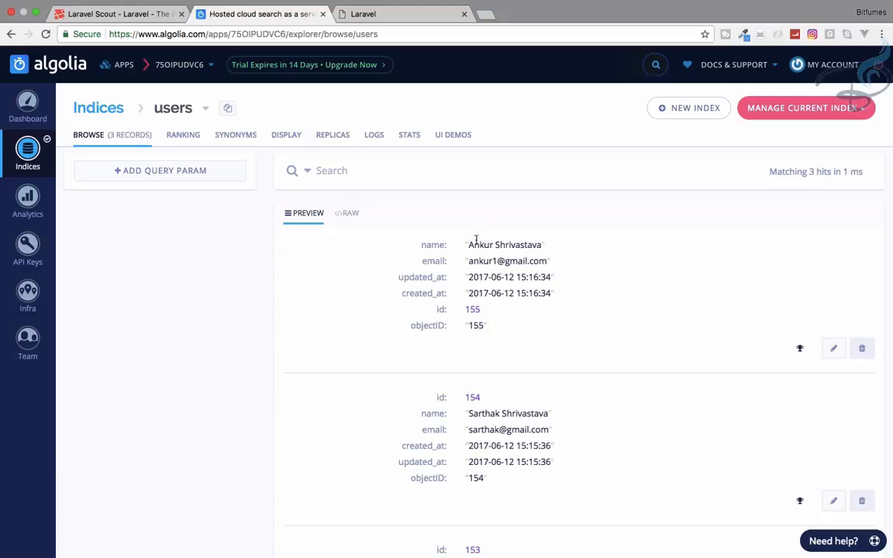
pyautogui.doubleClick(499, 245)
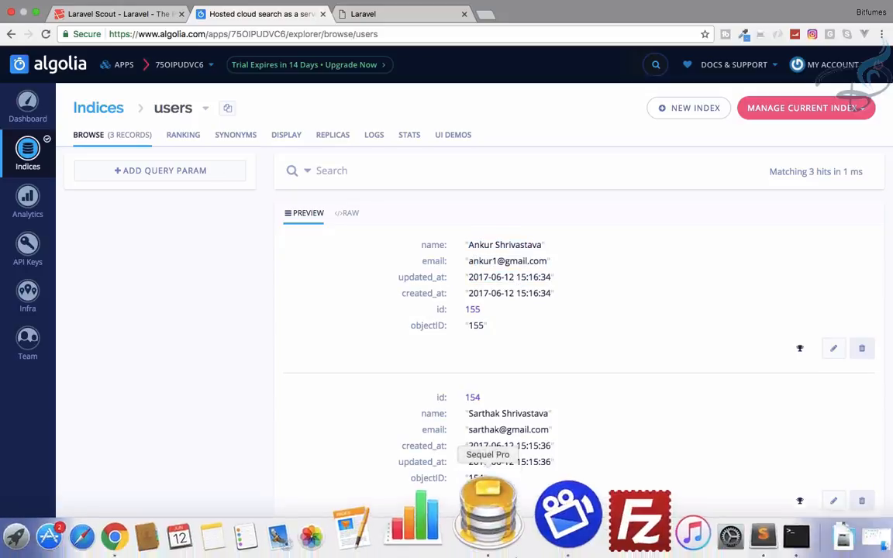
# In Sequel Pro, view the users table rows down to the two new accounts.
pyautogui.click(487, 513)
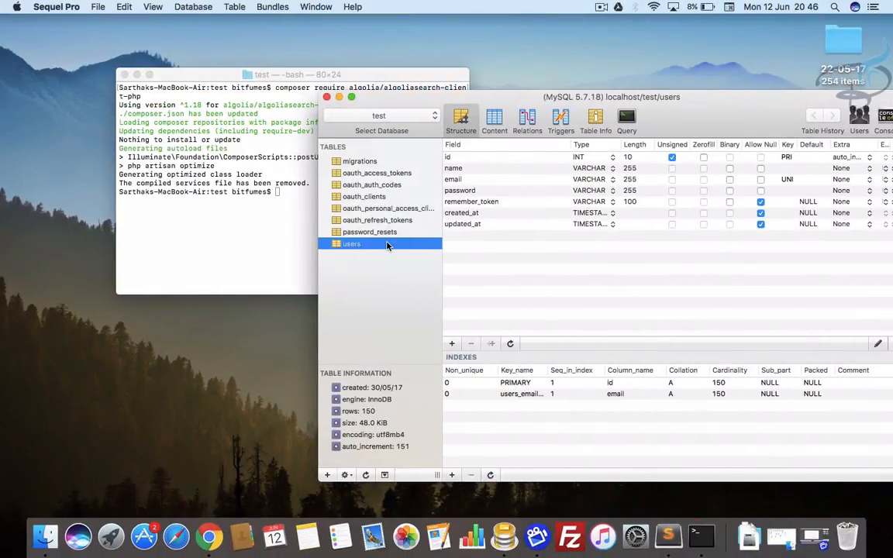
pyautogui.click(494, 120)
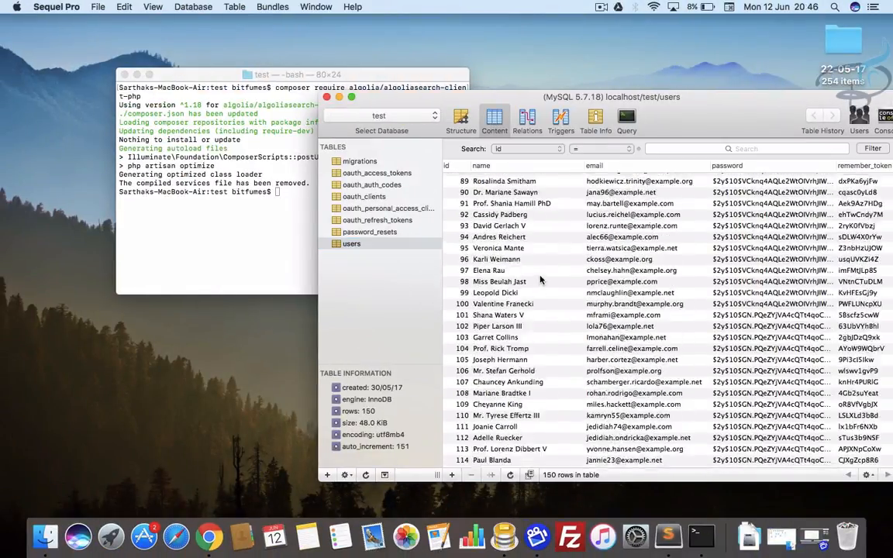
pyautogui.scroll(-3)
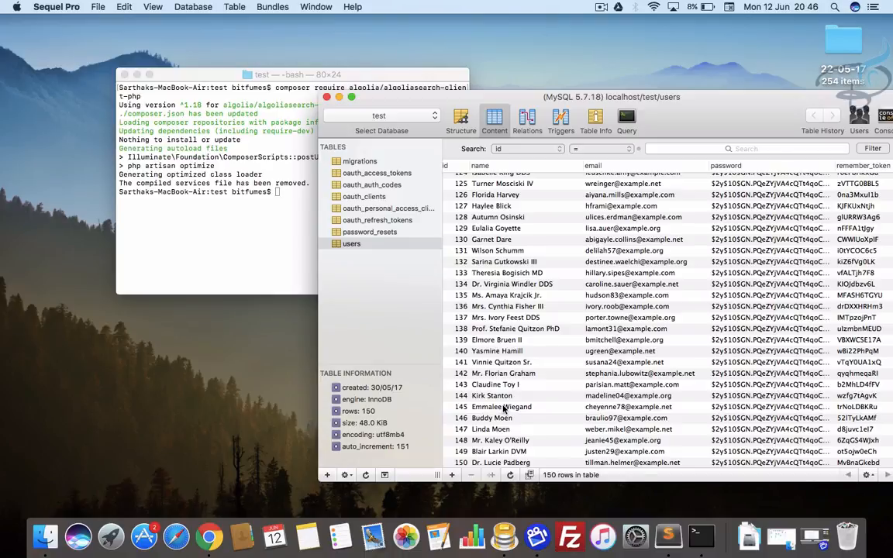
pyautogui.click(501, 406)
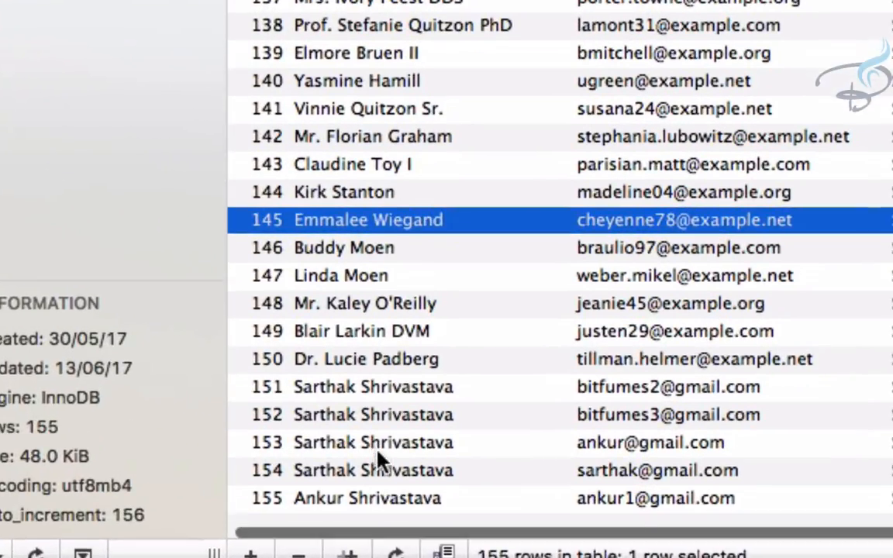
pyautogui.scroll(3)
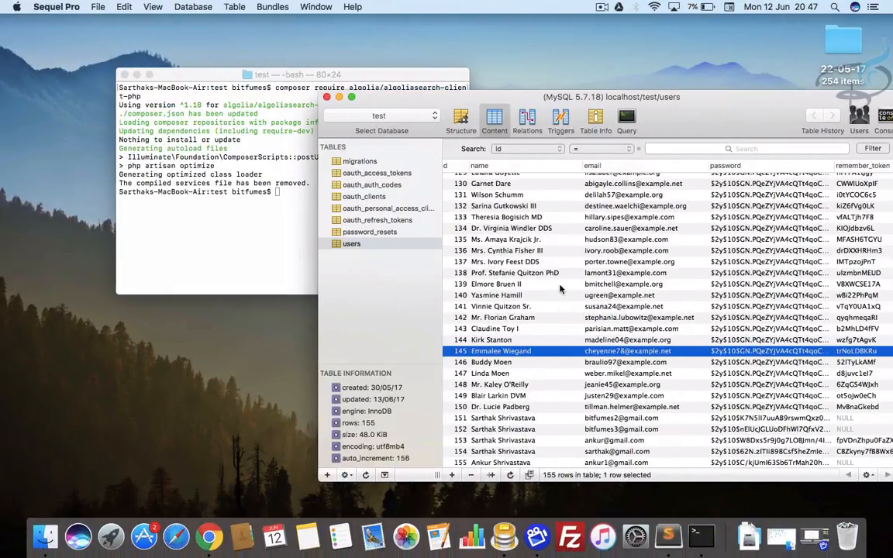
pyautogui.scroll(-3)
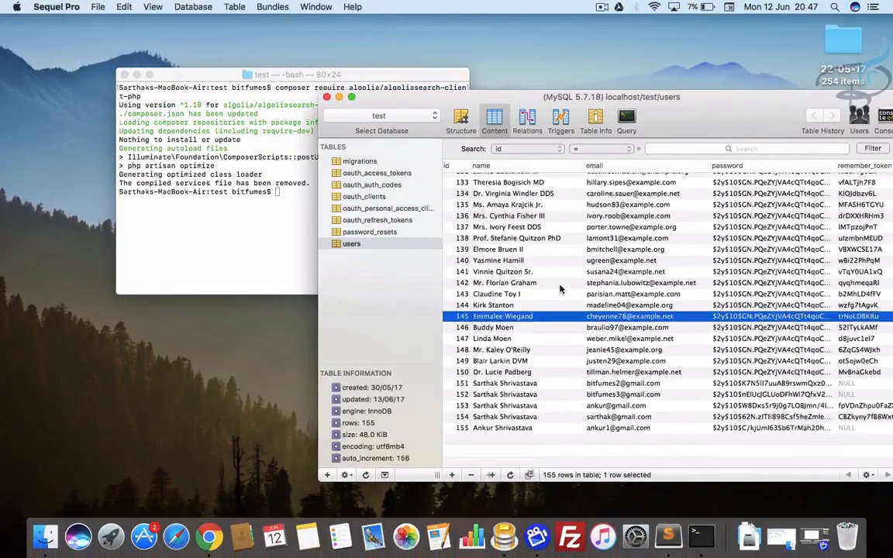